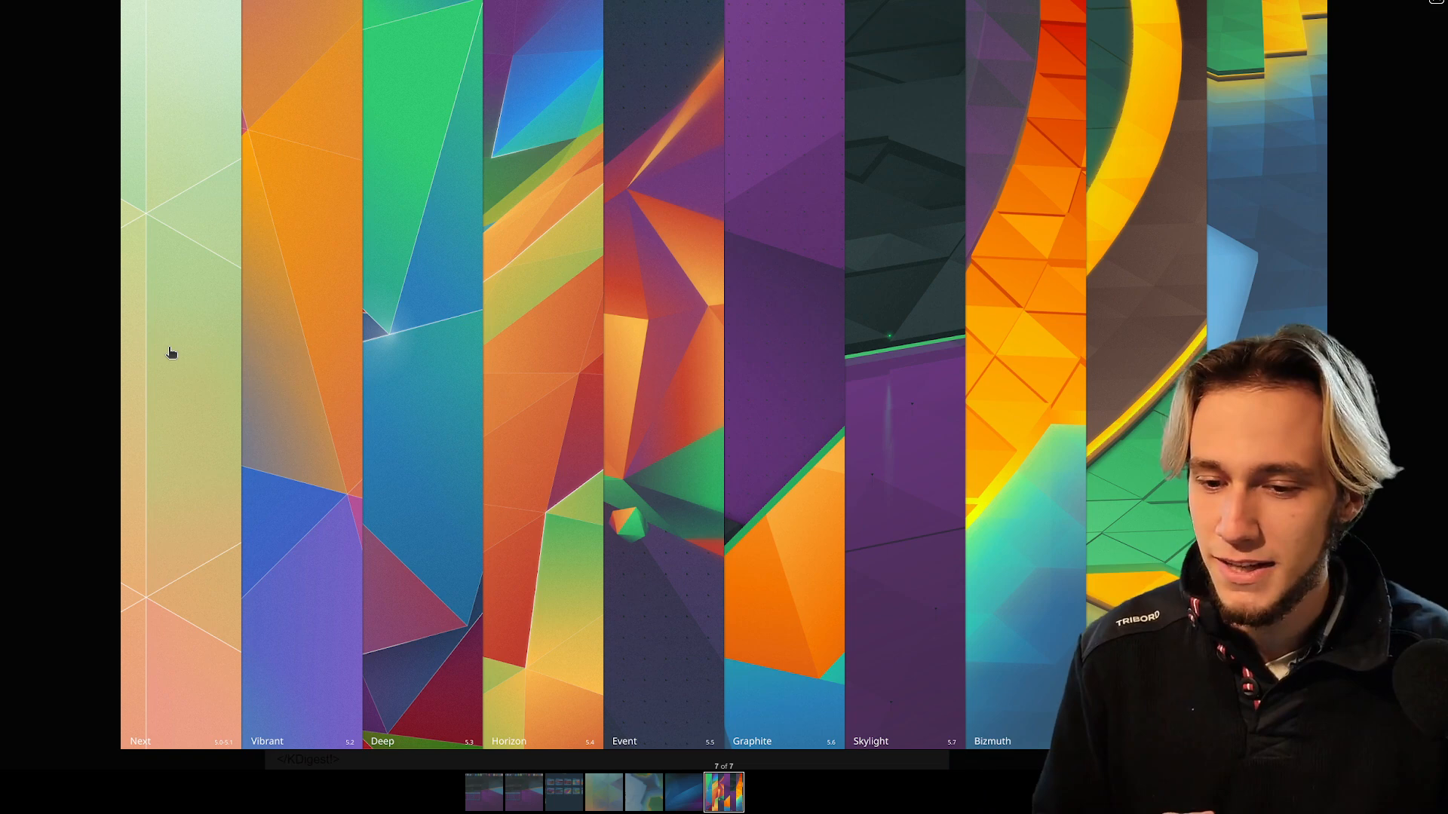
mouse_move(1262, 77)
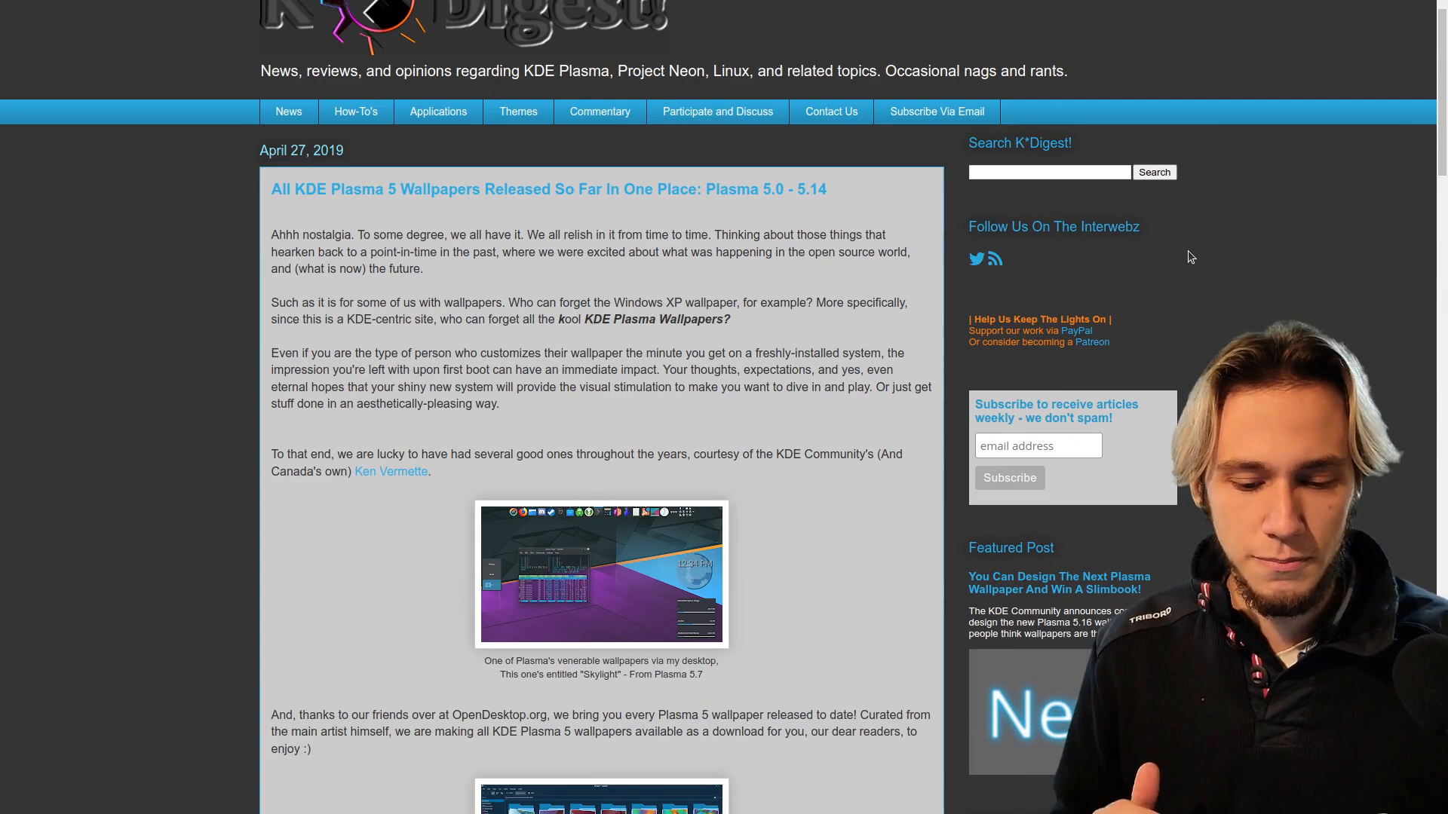
- Read through the K Digest wallpaper article and move to the KDE wiki's Previous Wallpapers for Inspiration page
scroll(down, 3)
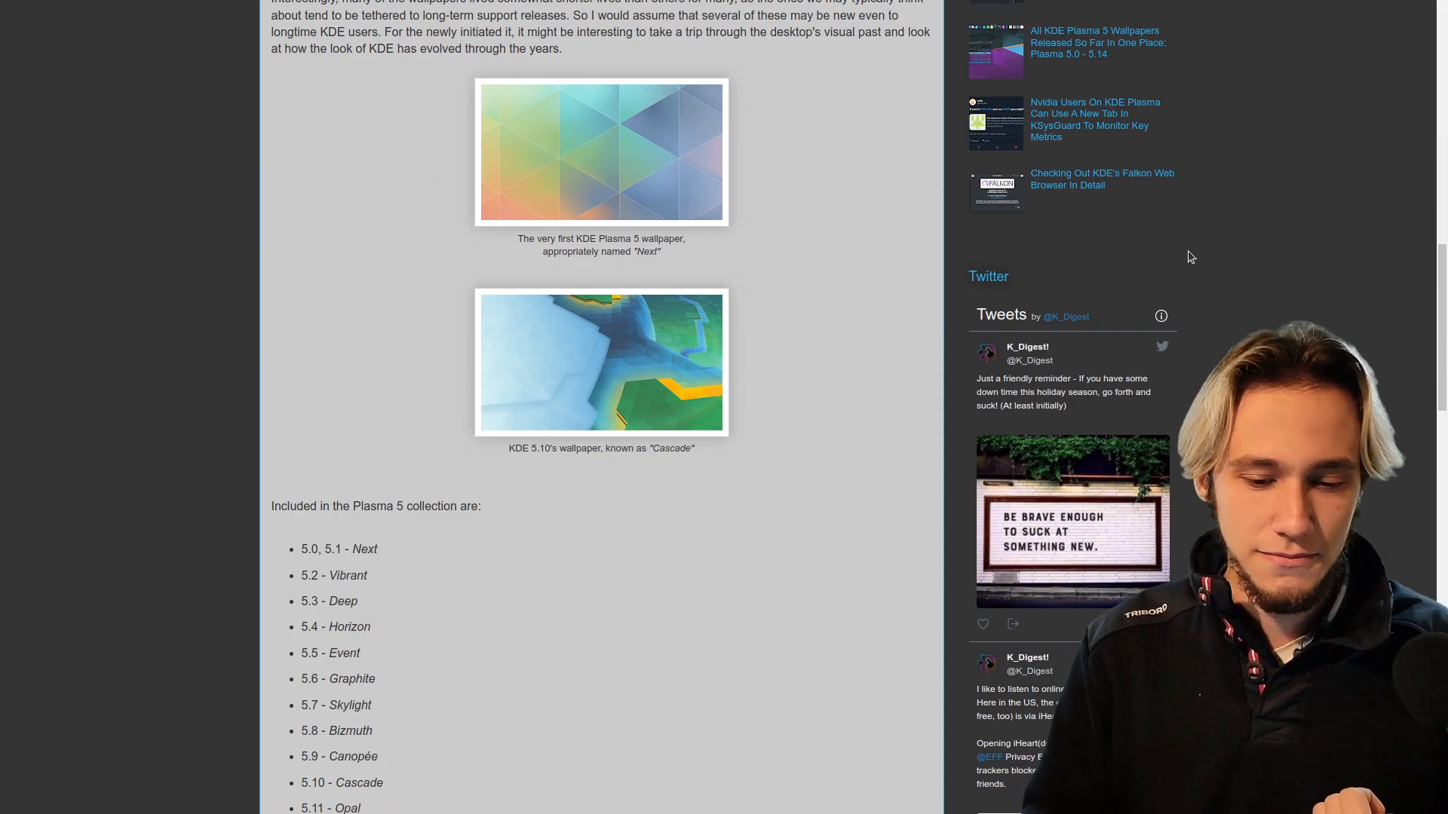
scroll(down, 3)
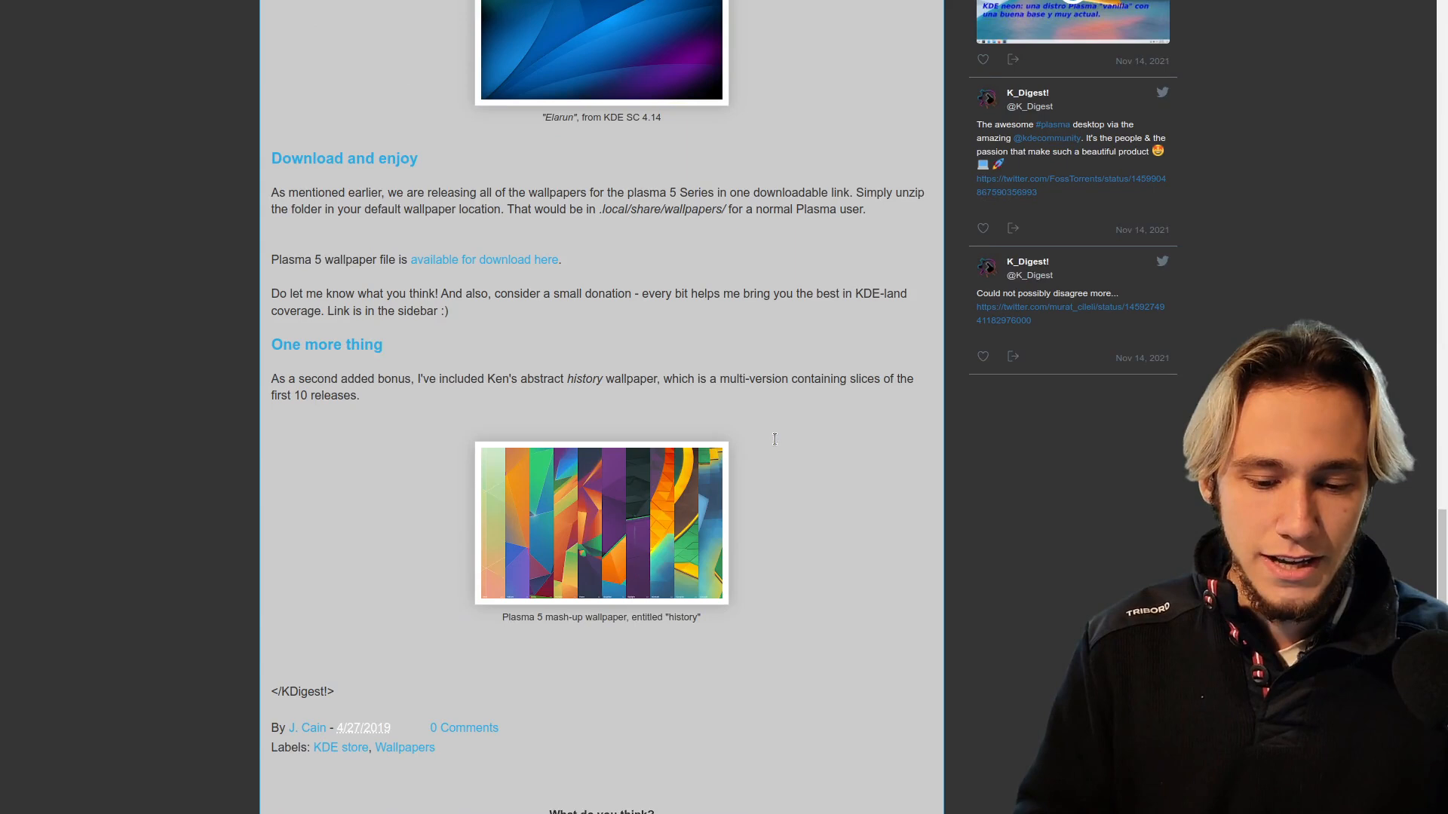
click(602, 524)
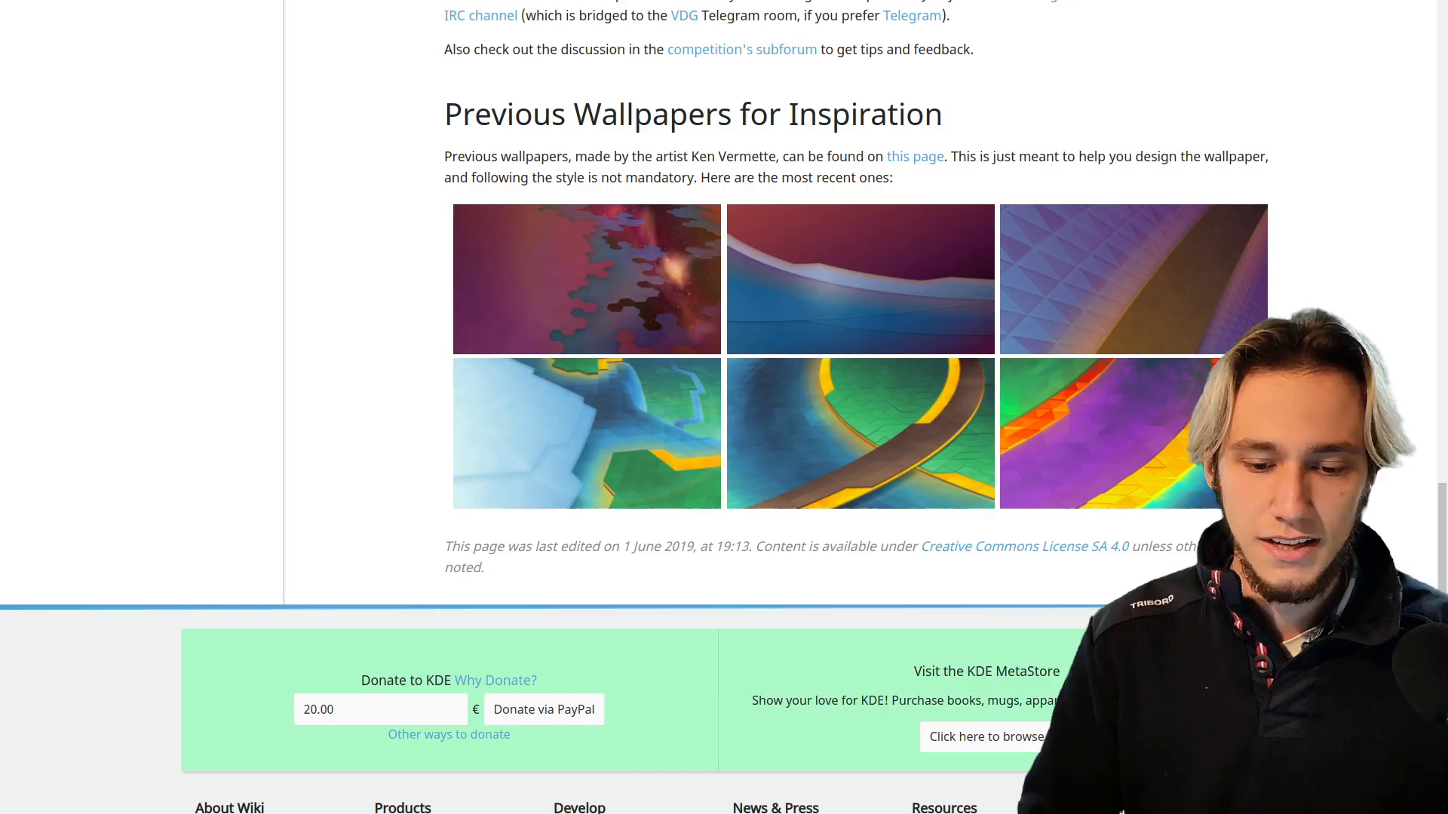
mouse_move(1062, 304)
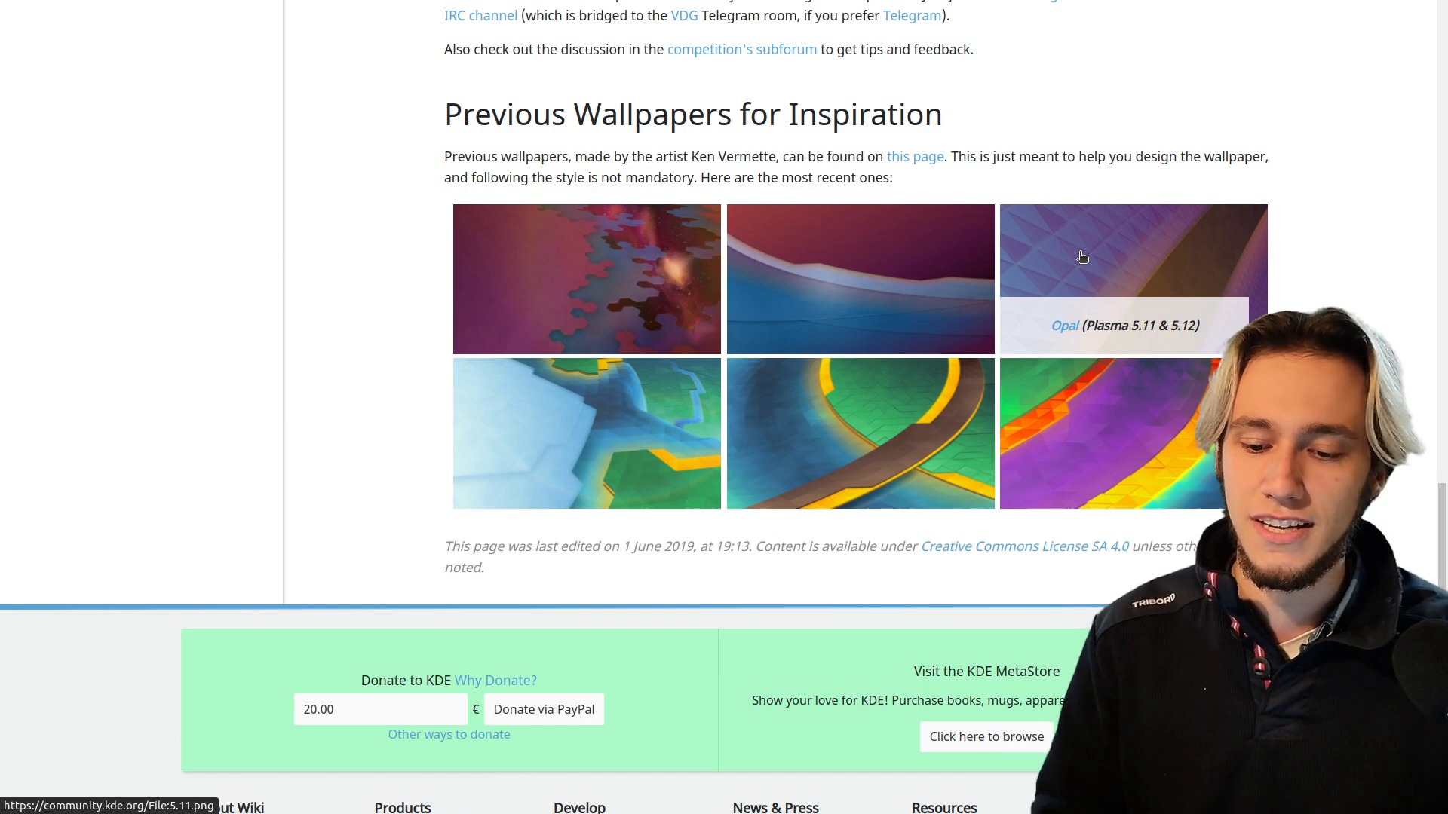
mouse_move(819, 268)
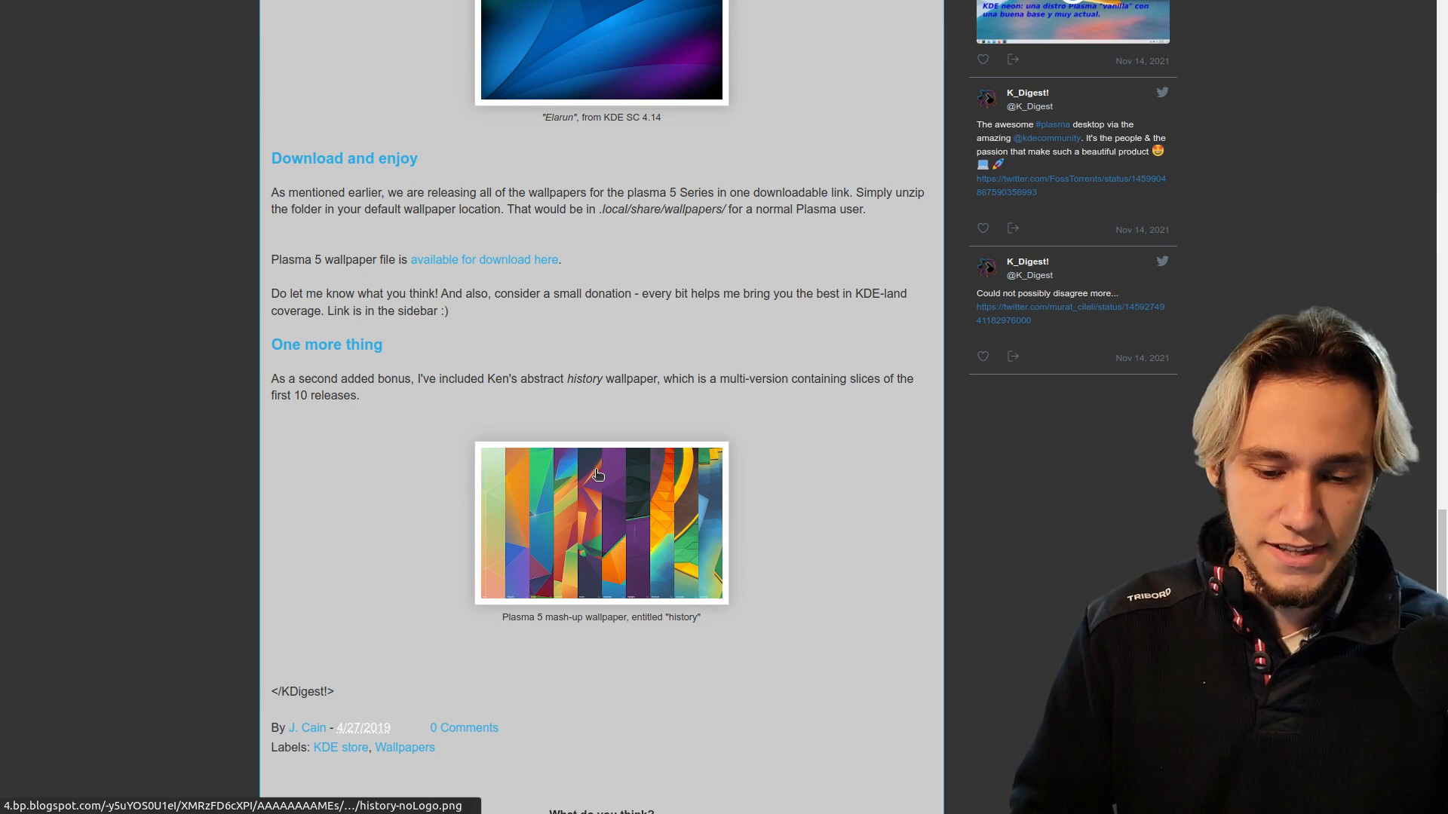
click(602, 522)
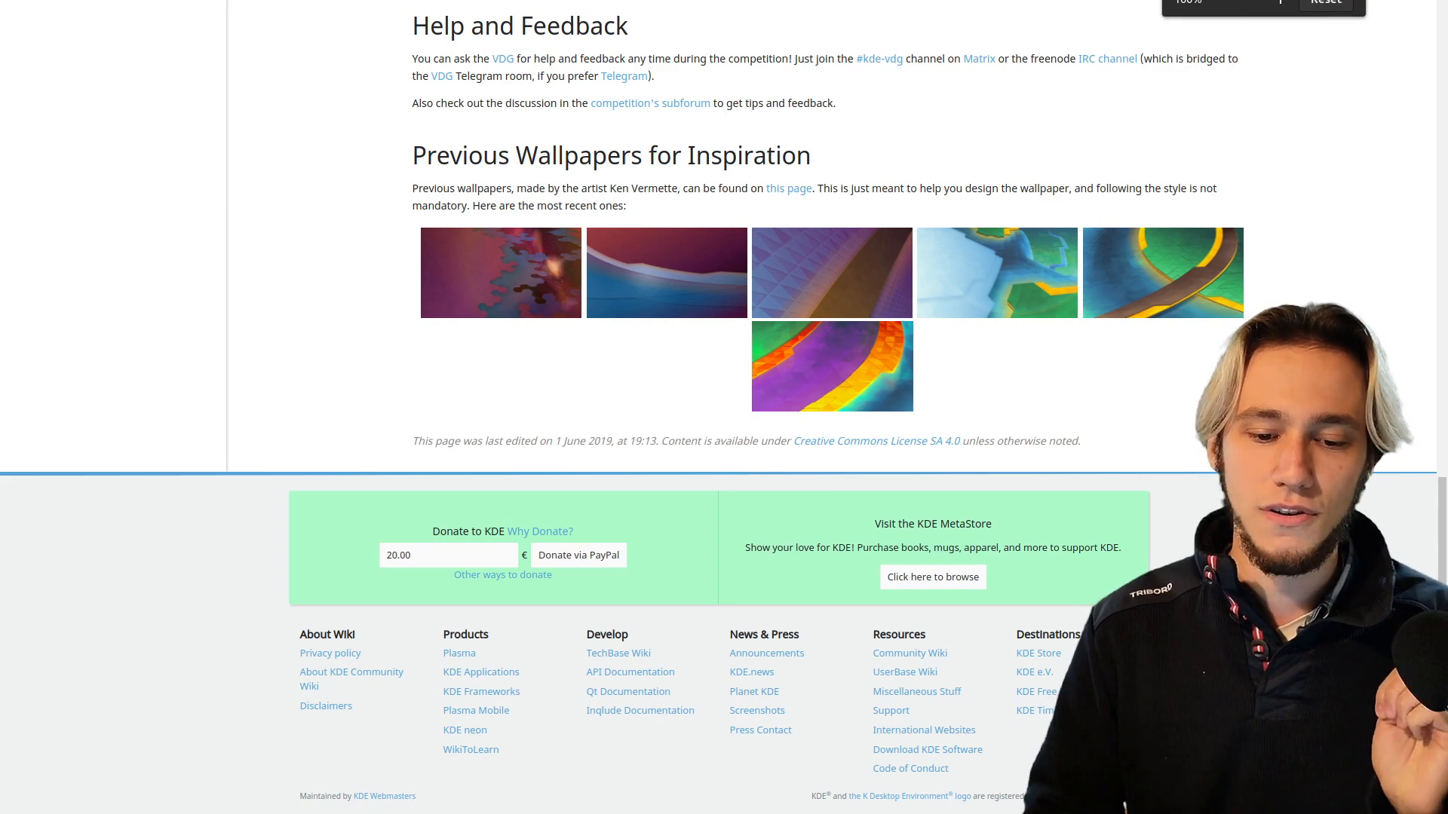
mouse_move(501, 277)
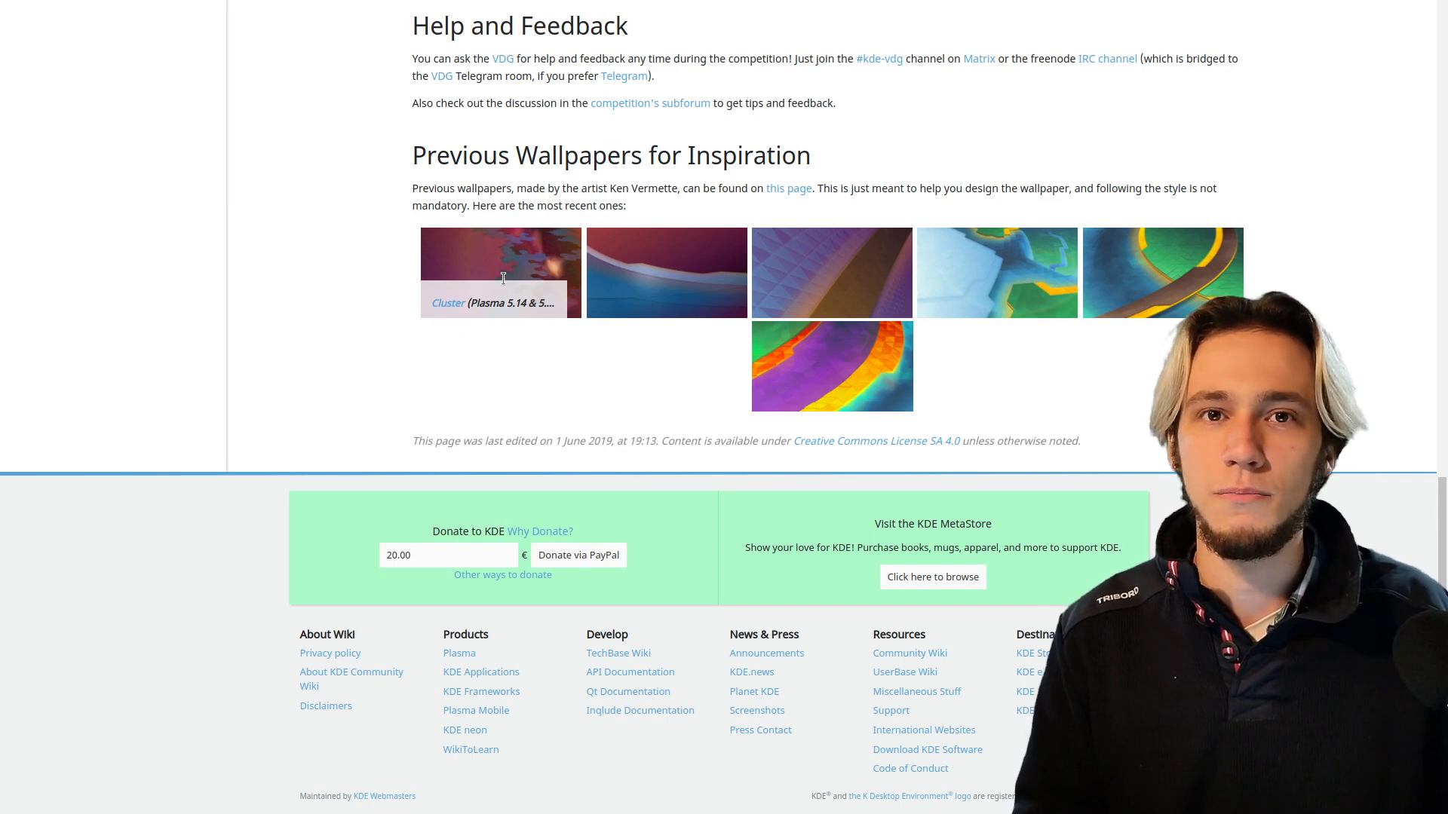
mouse_move(504, 258)
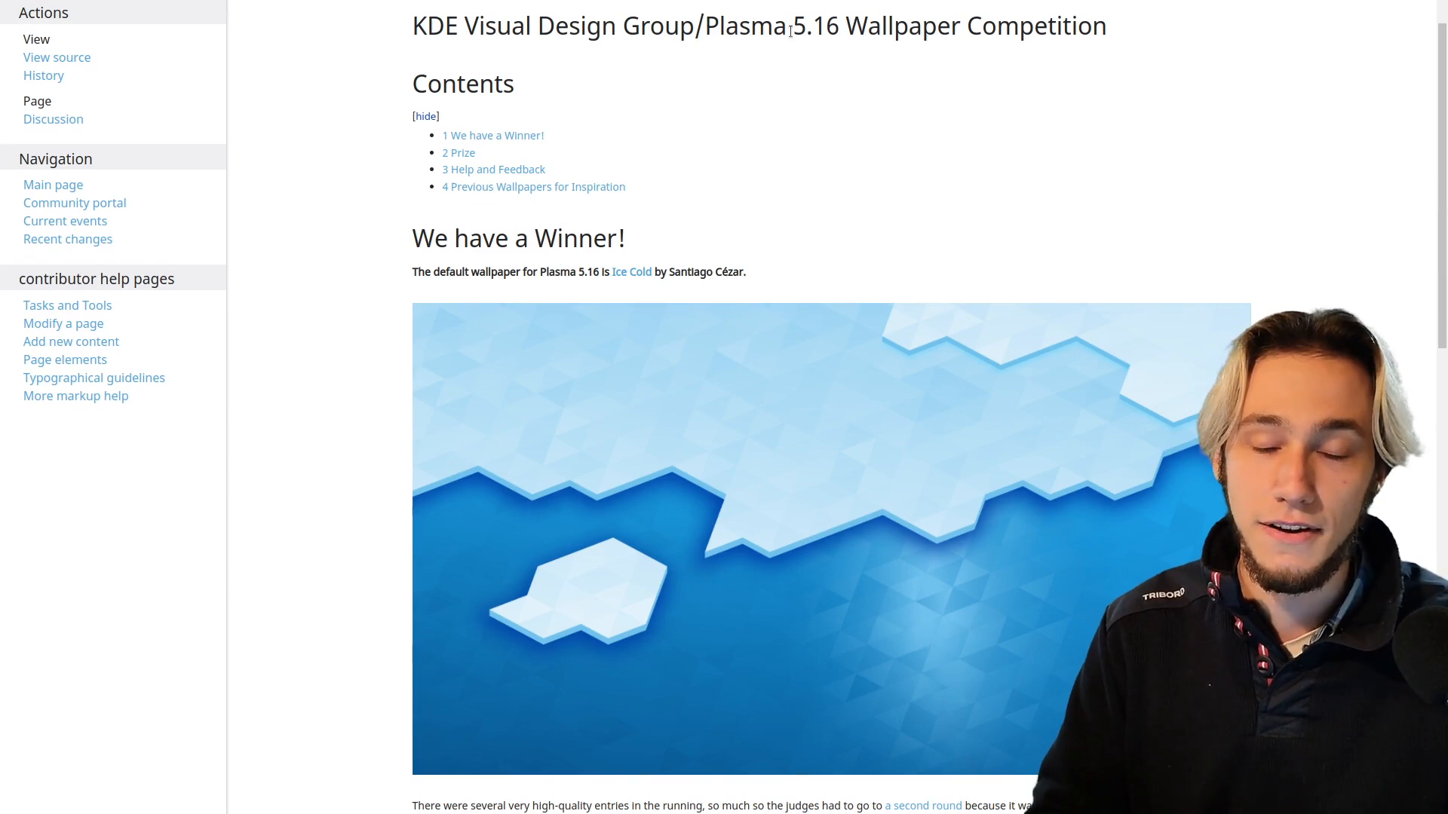
- Scroll the page before switching over to Ken Vermette's kver.ca blog
scroll(up, 3)
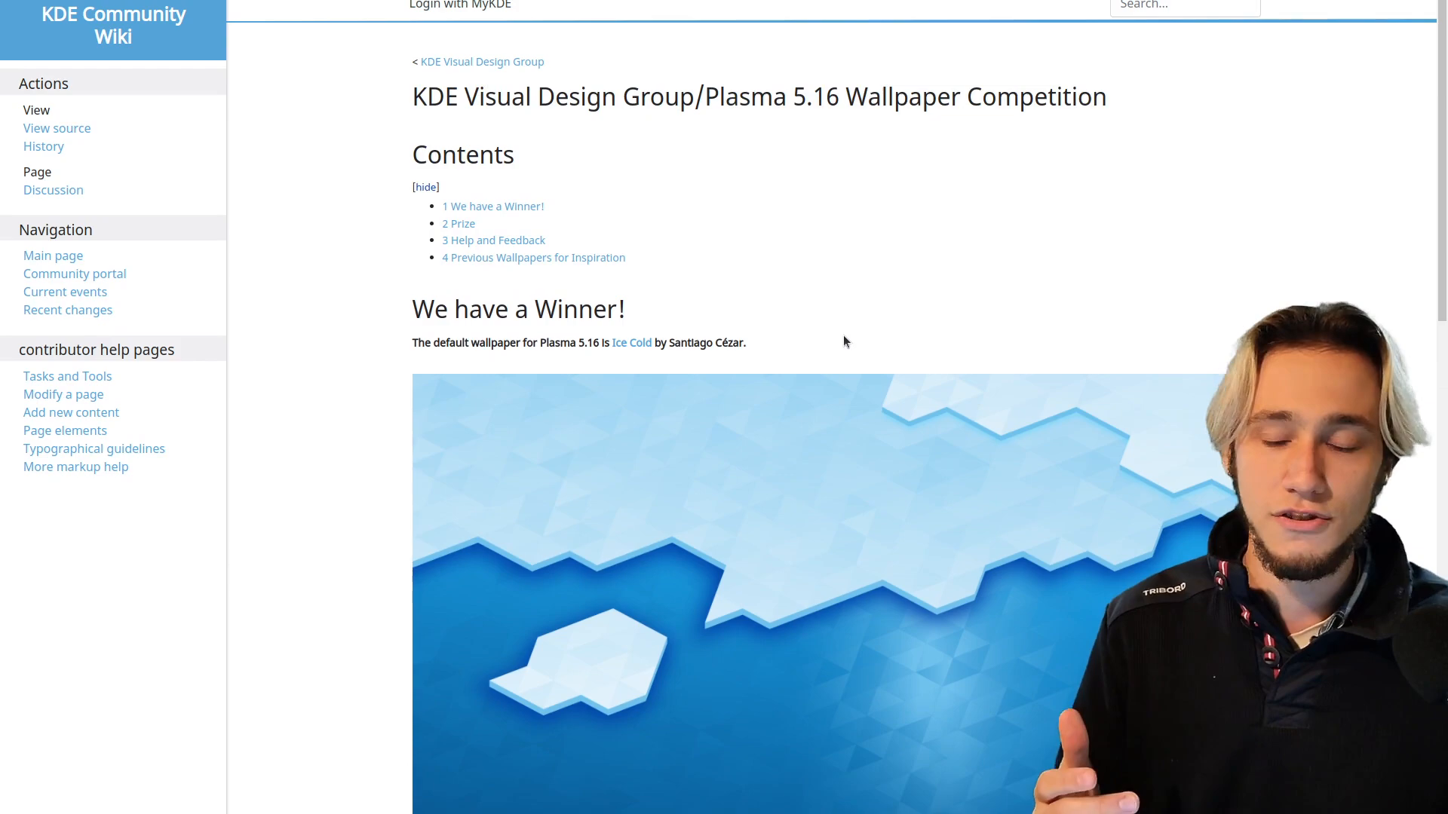
scroll(down, 3)
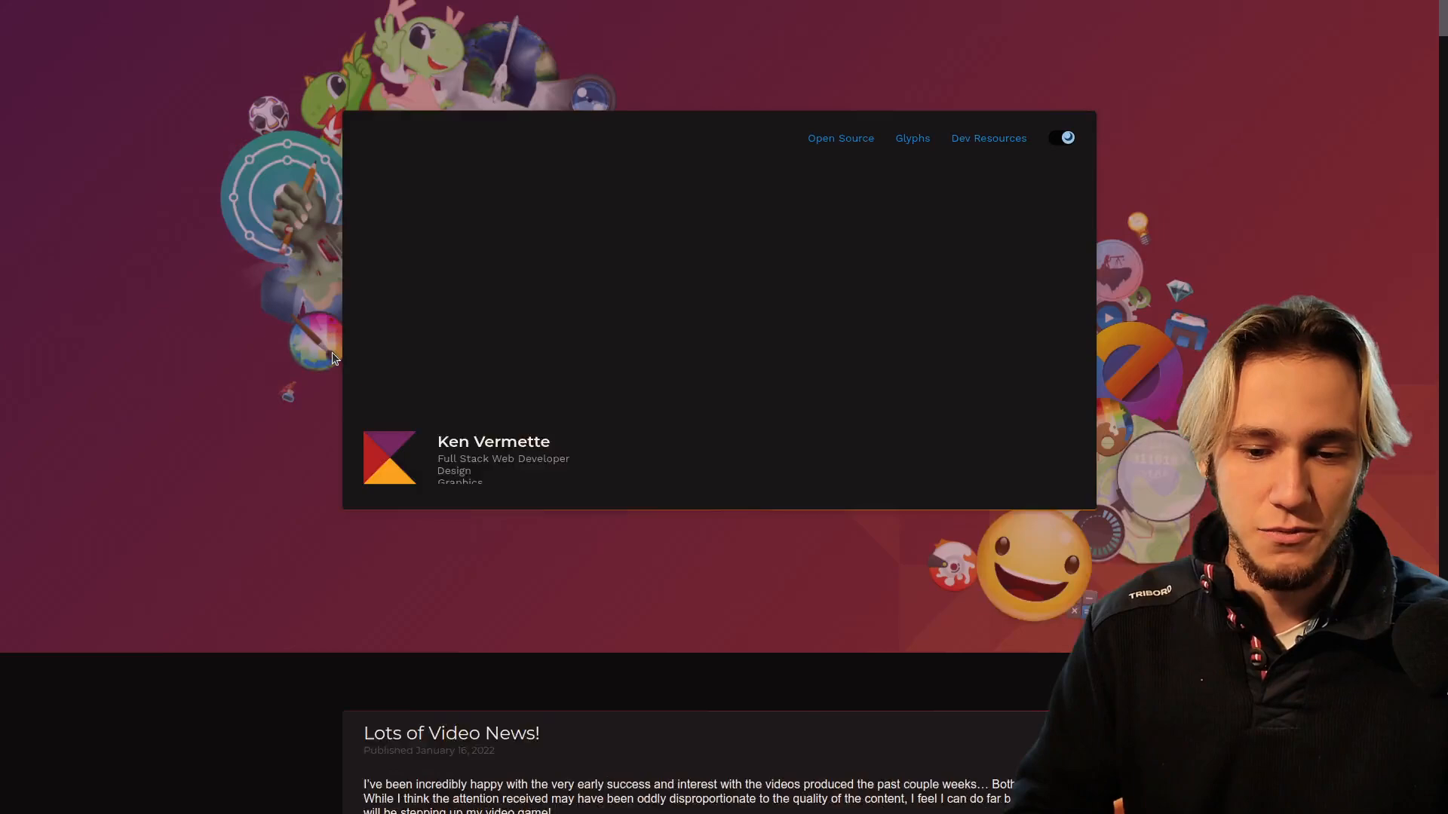
scroll(down, 3)
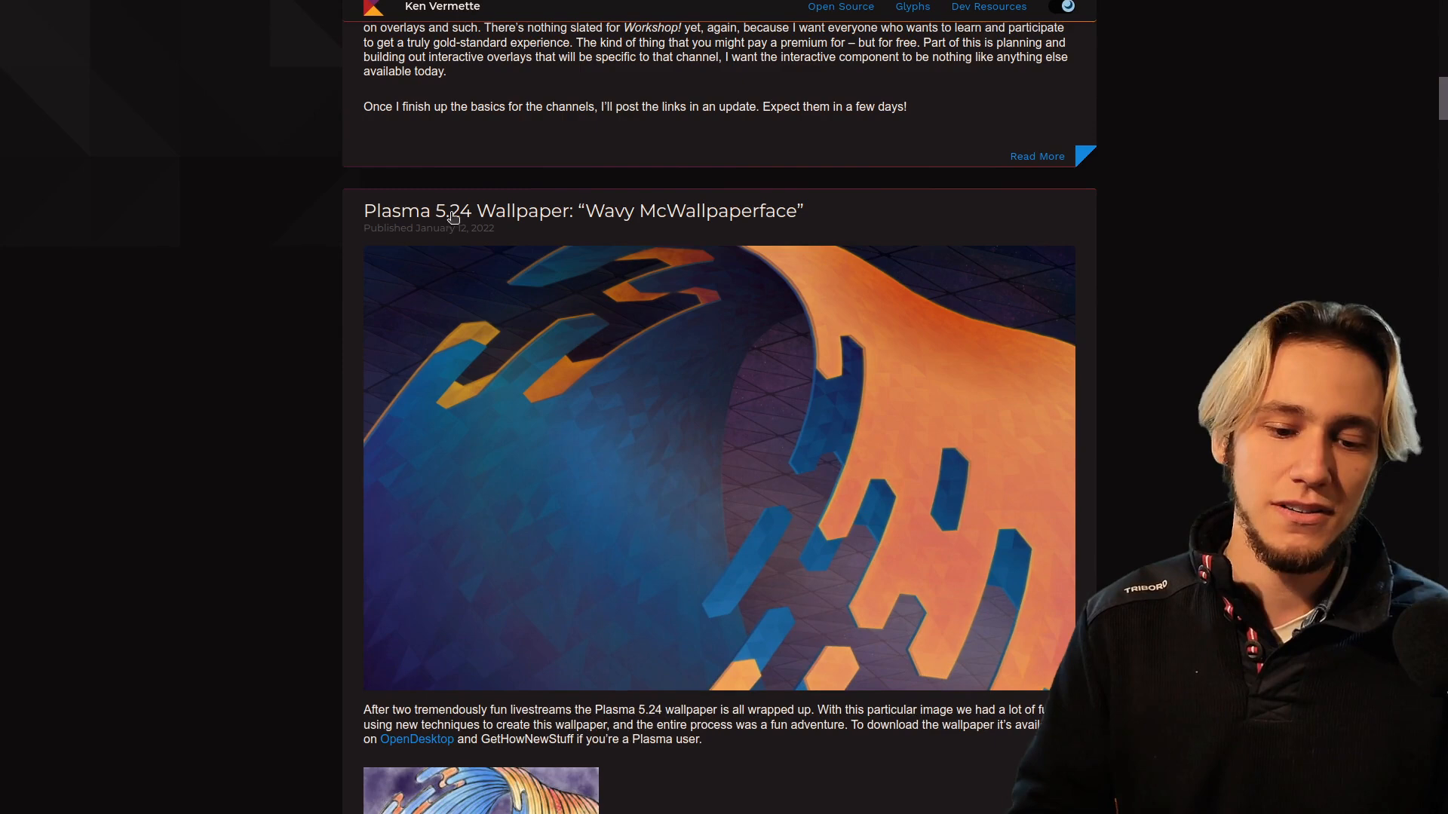
mouse_move(503, 320)
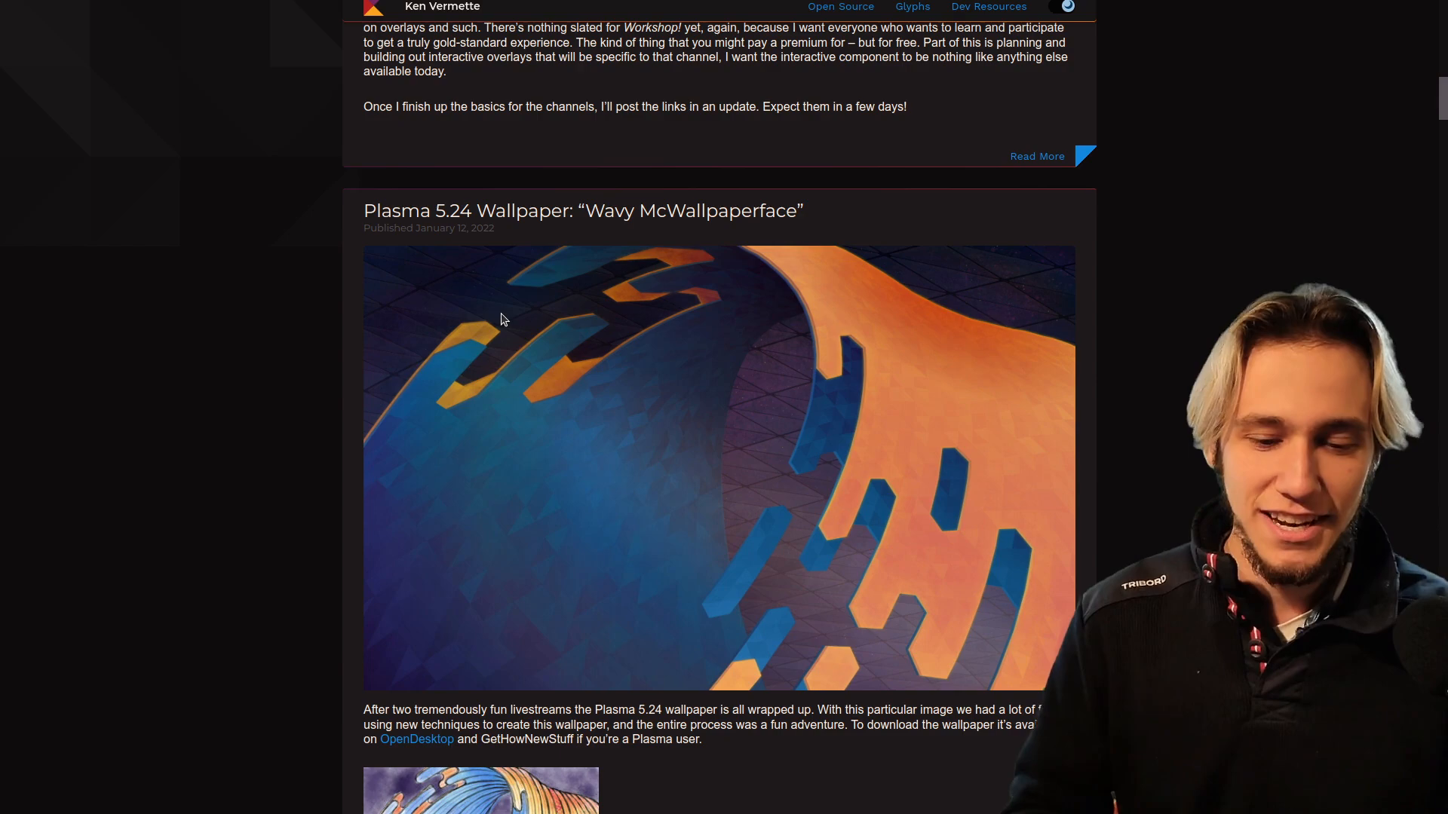
scroll(down, 3)
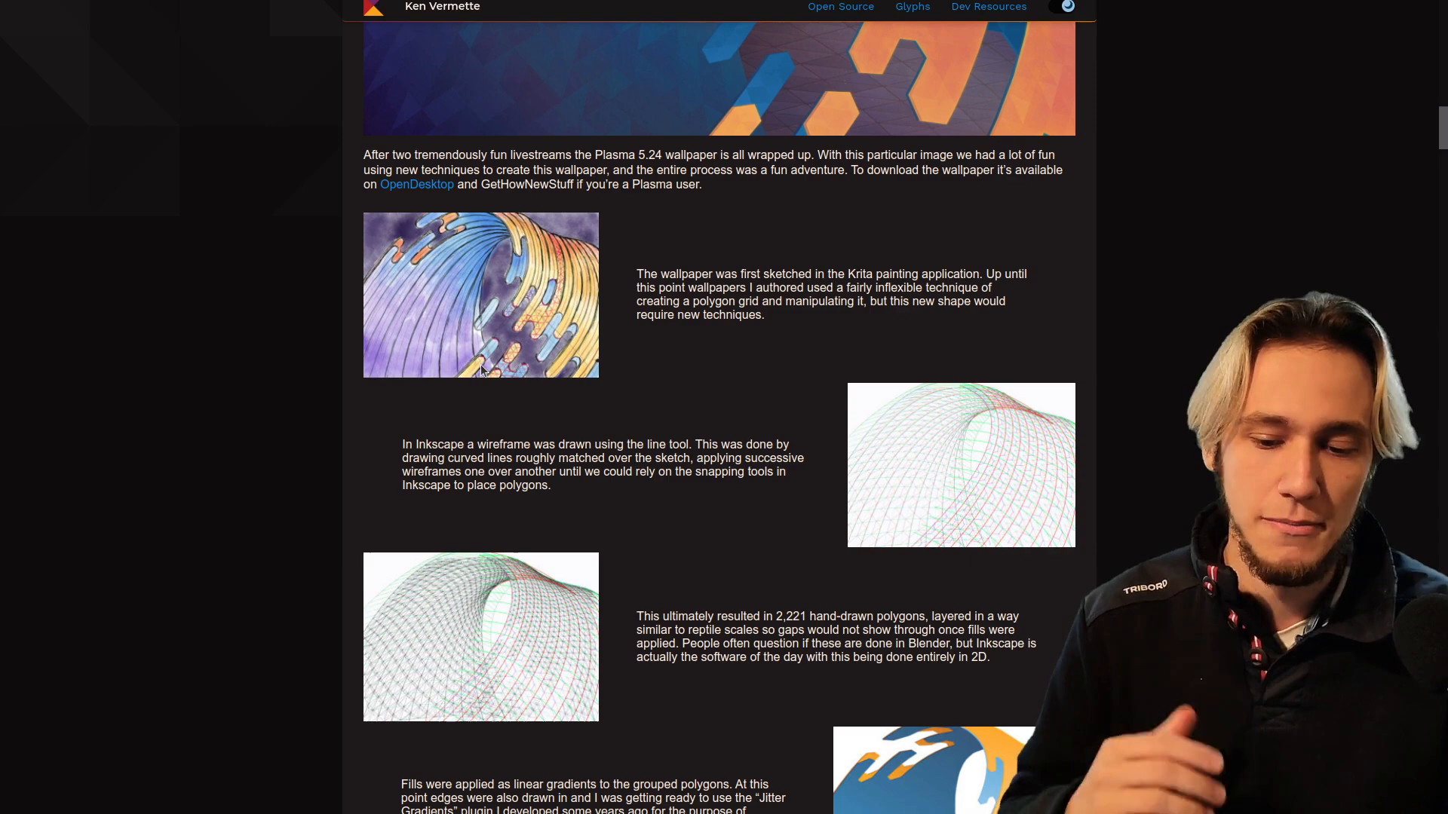
scroll(down, 3)
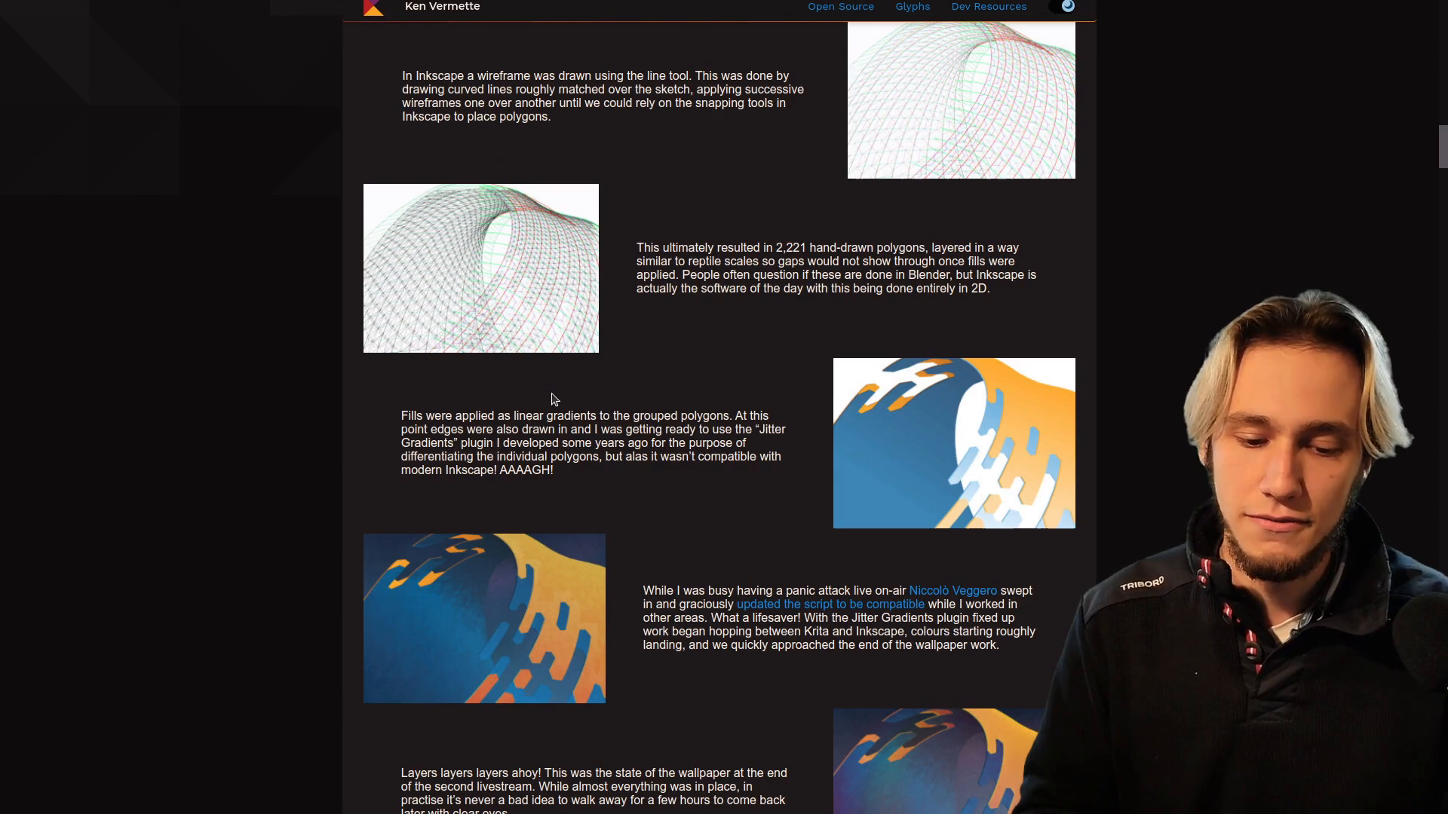
scroll(up, 3)
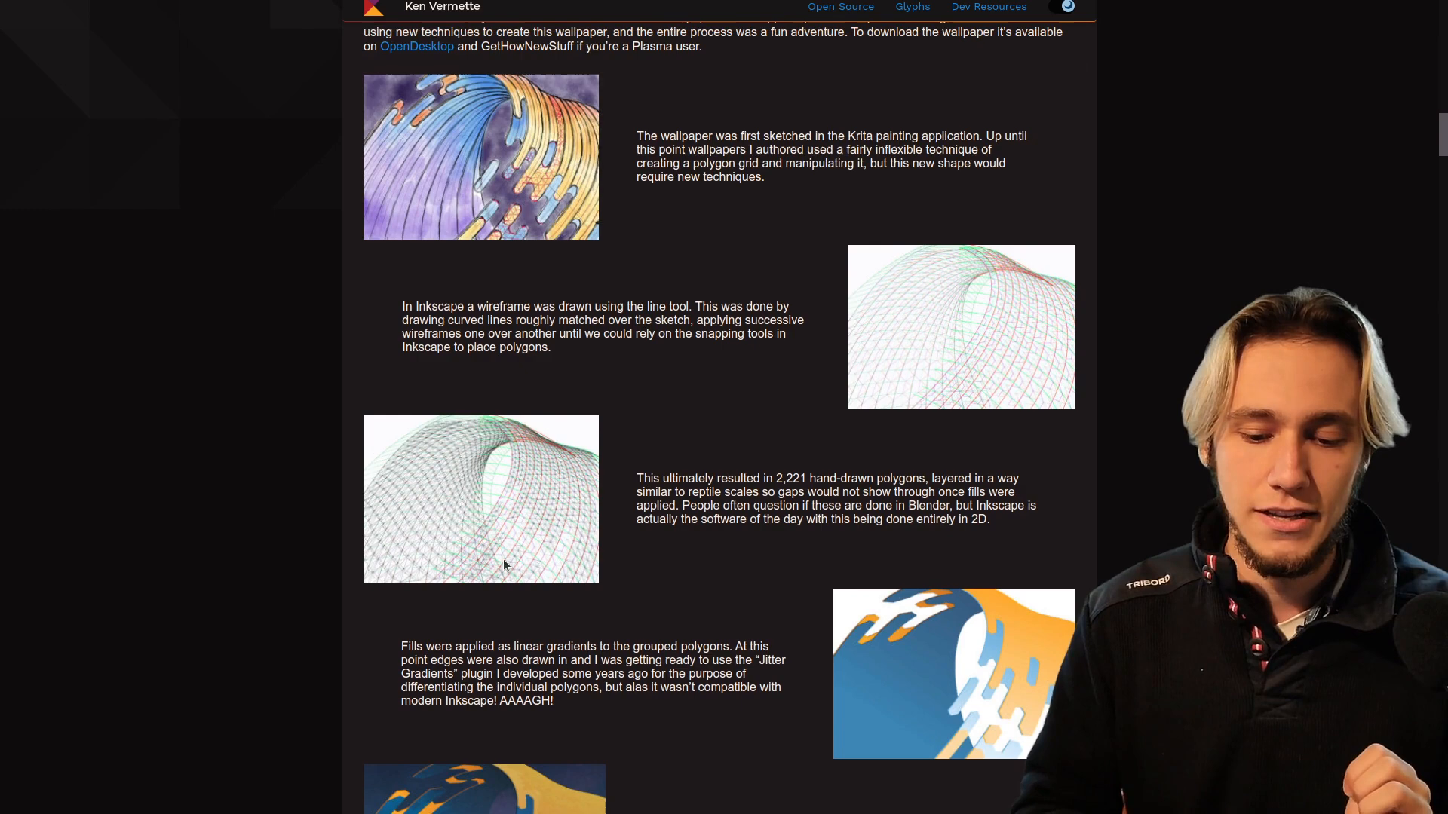
scroll(down, 3)
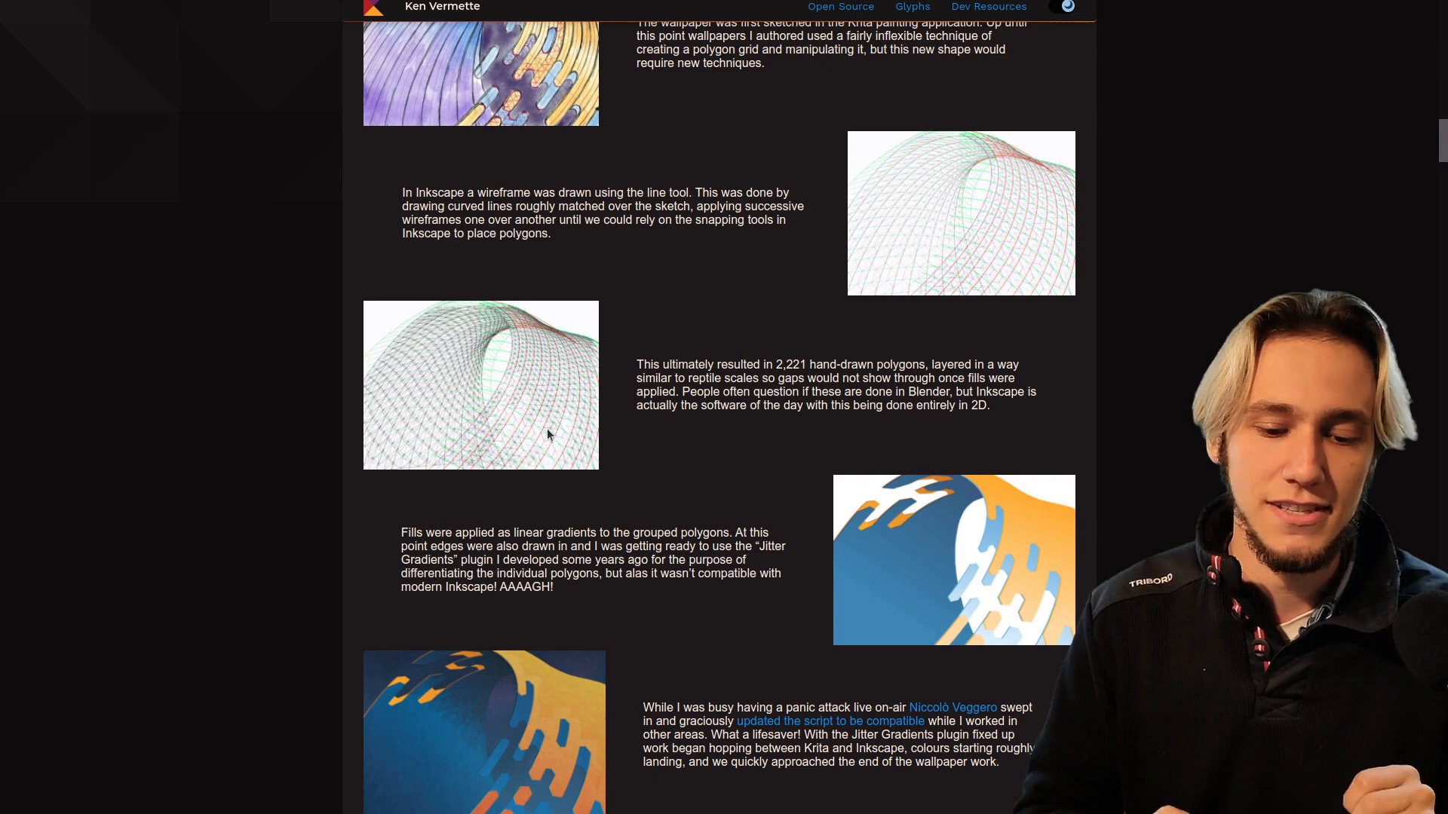
scroll(down, 3)
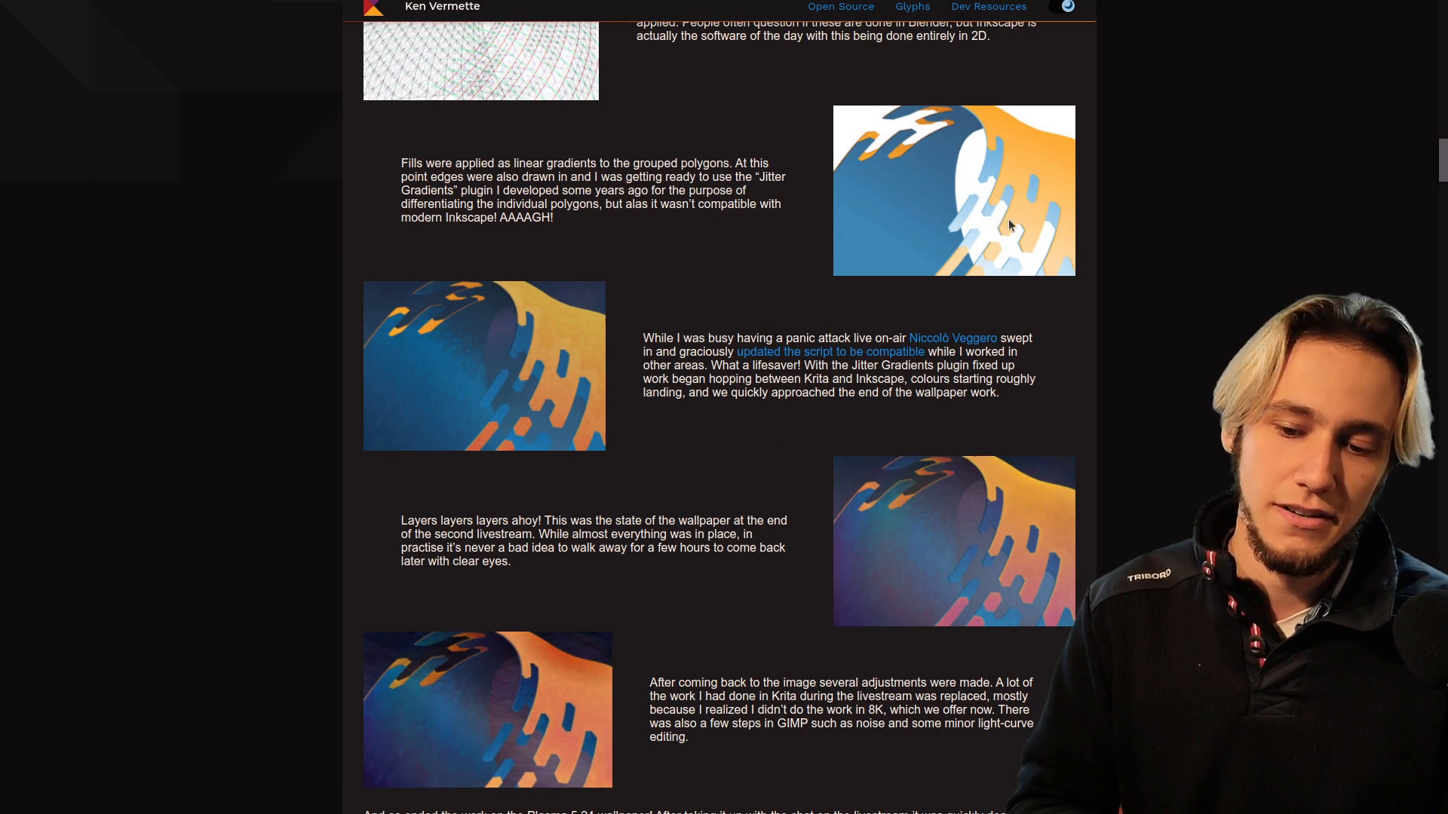
mouse_move(914, 211)
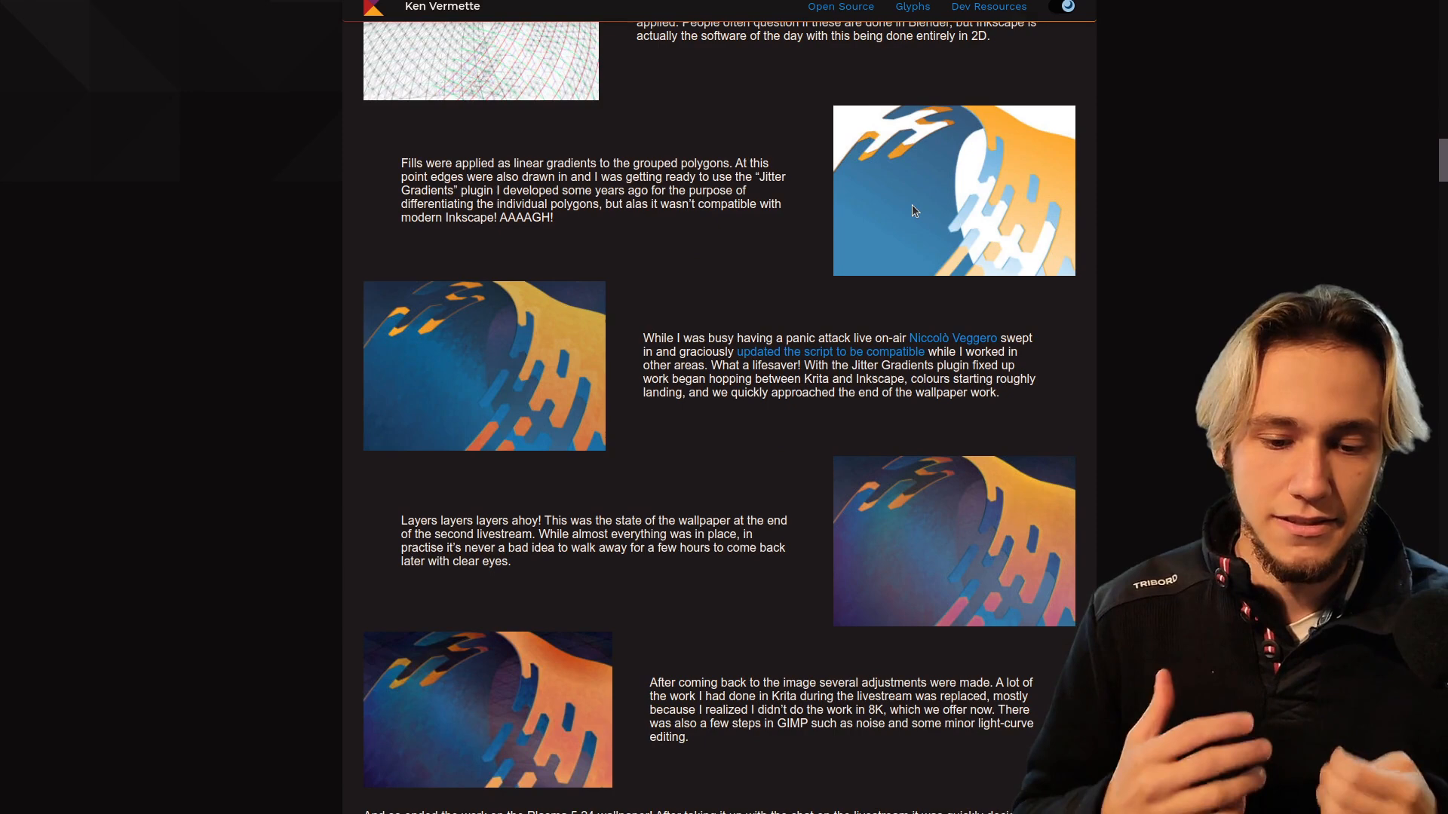
scroll(down, 3)
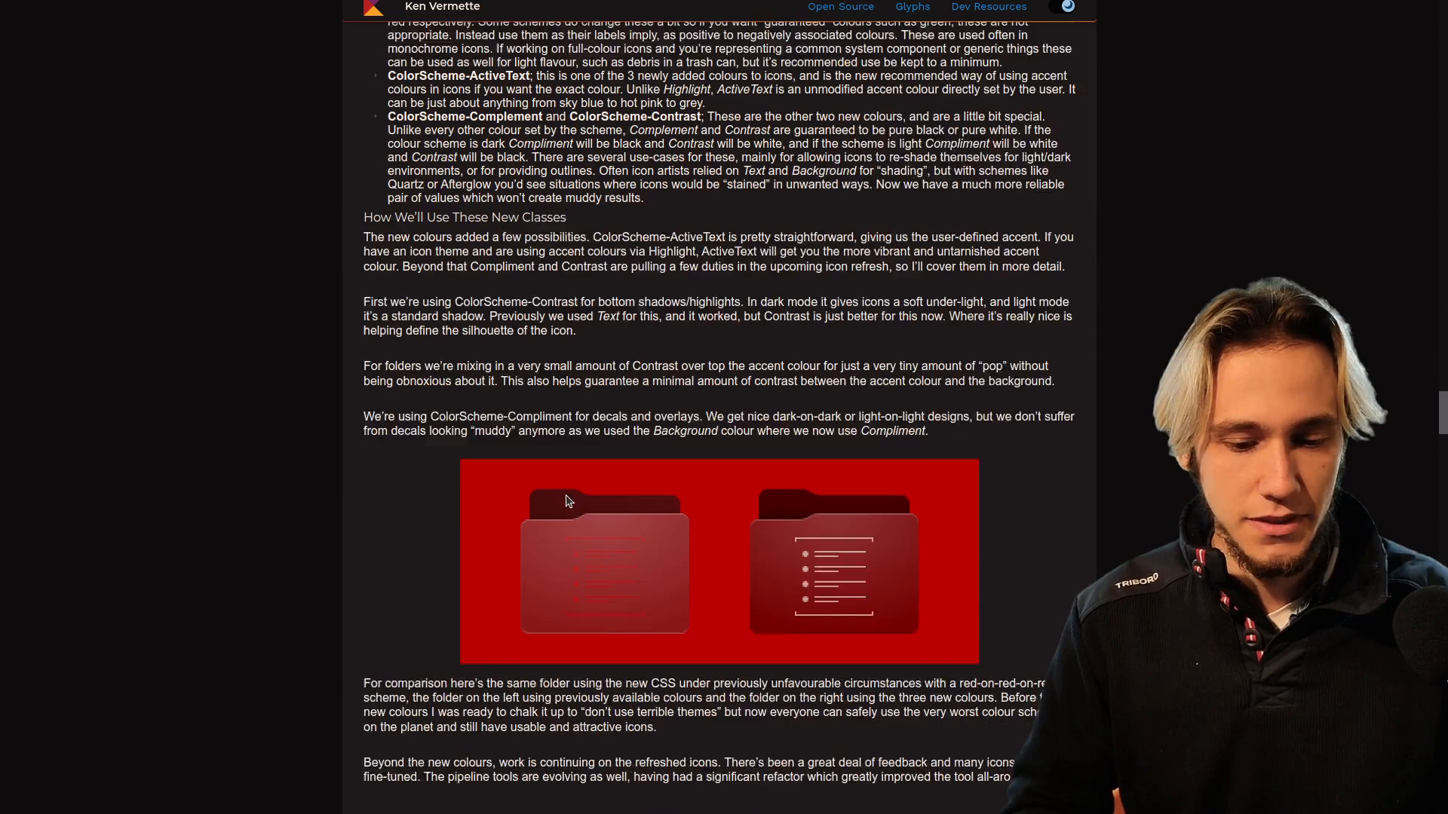
scroll(up, 3)
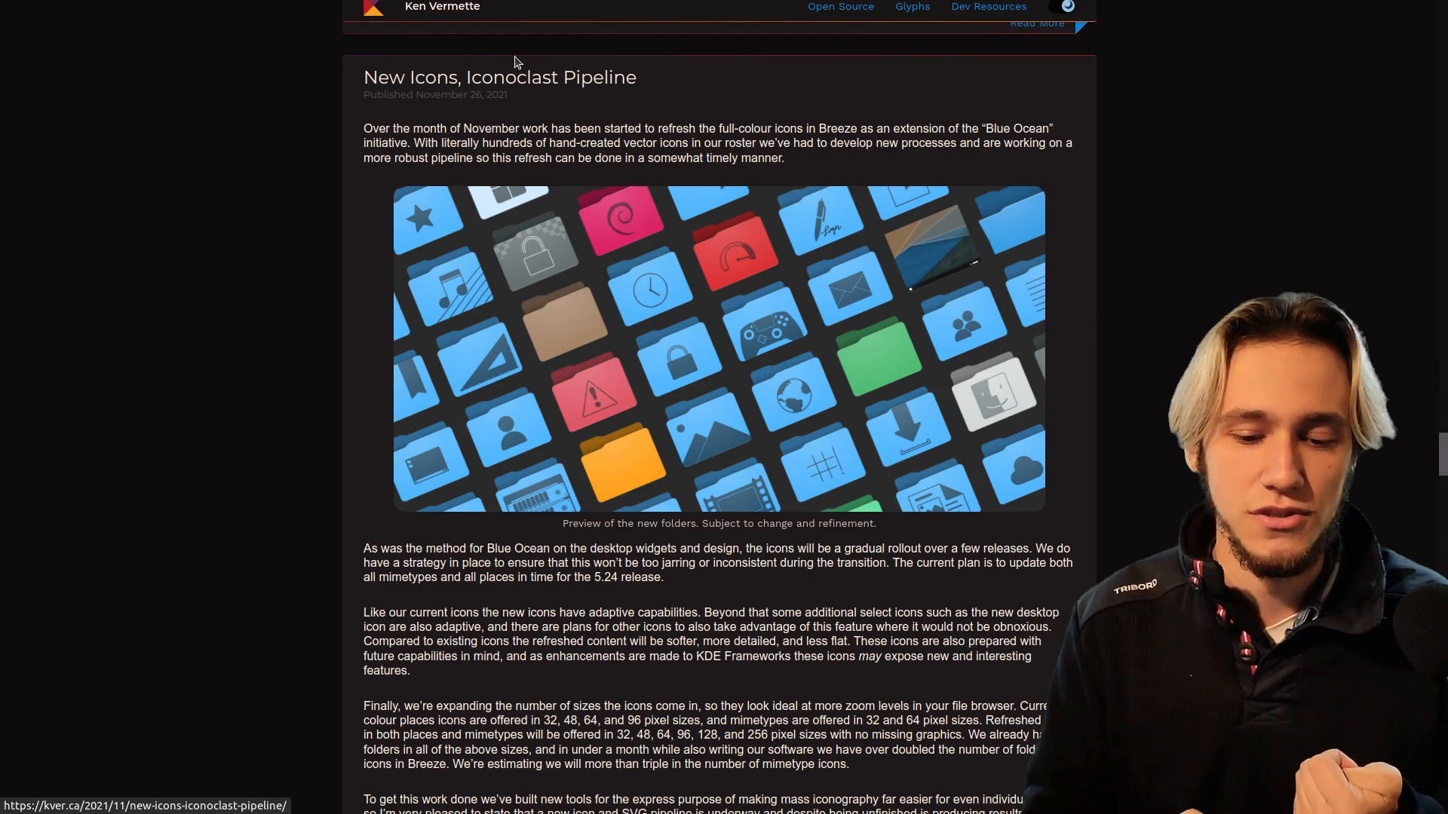
mouse_move(625, 337)
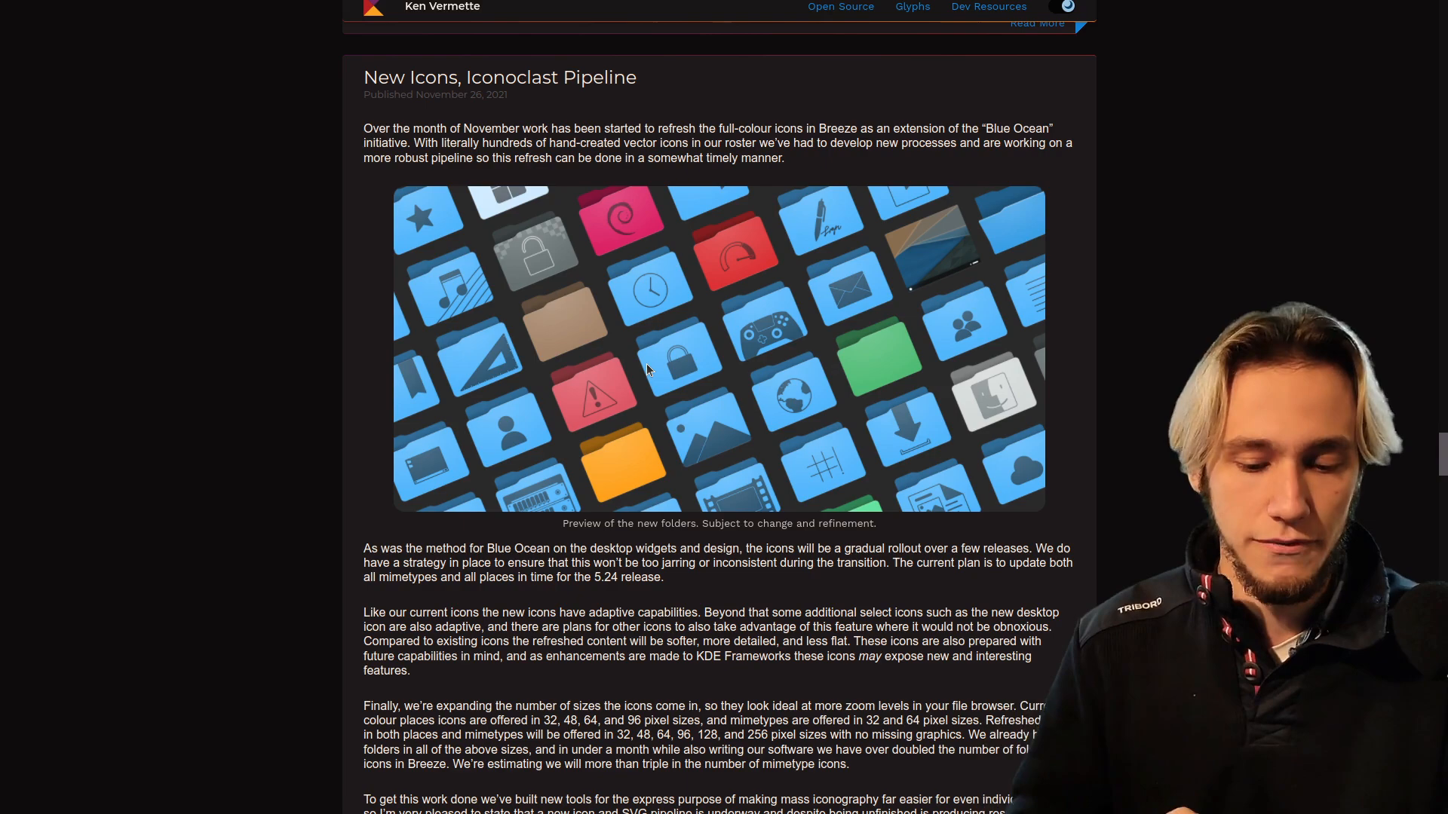
mouse_move(506, 287)
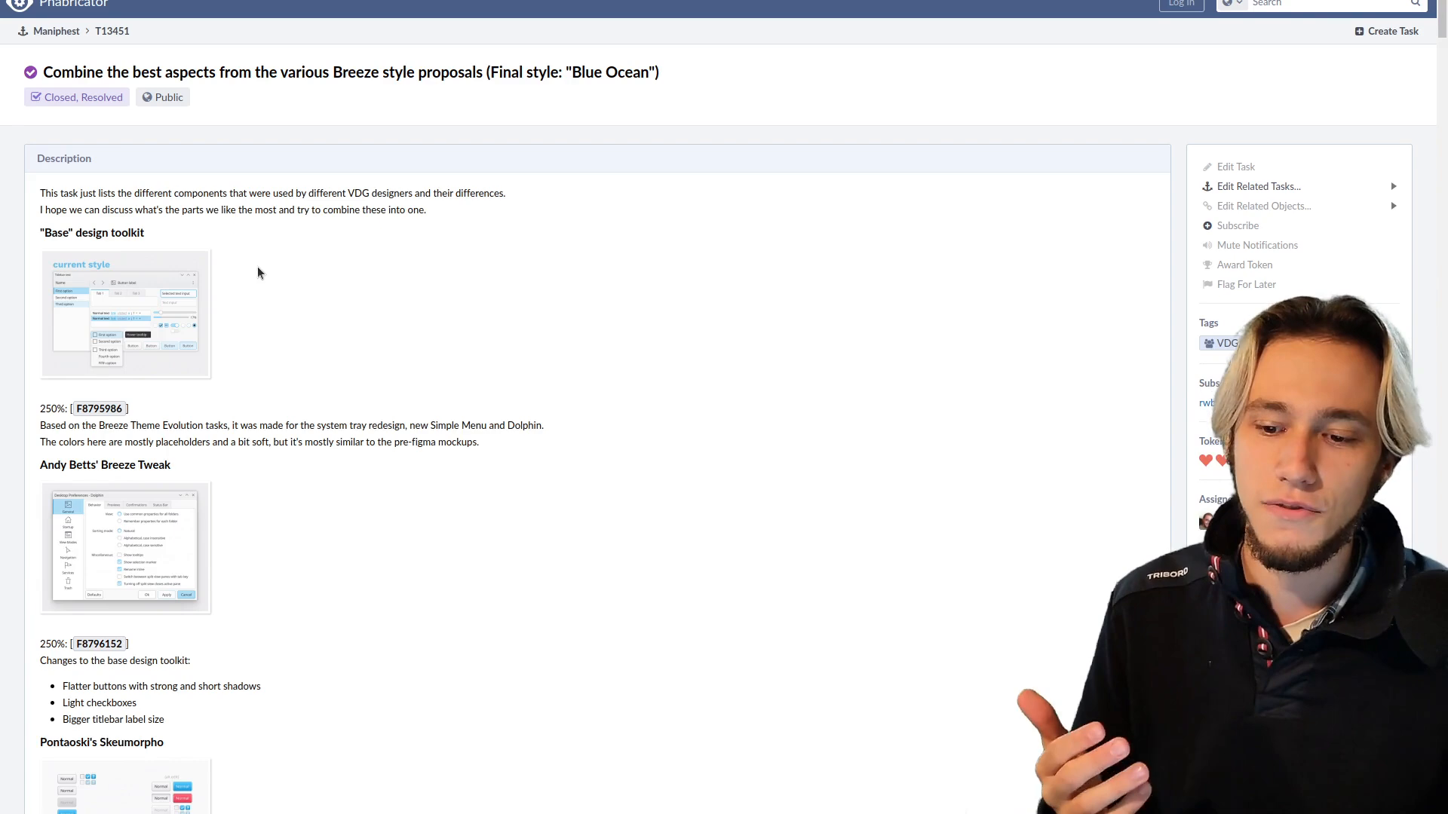
click(125, 313)
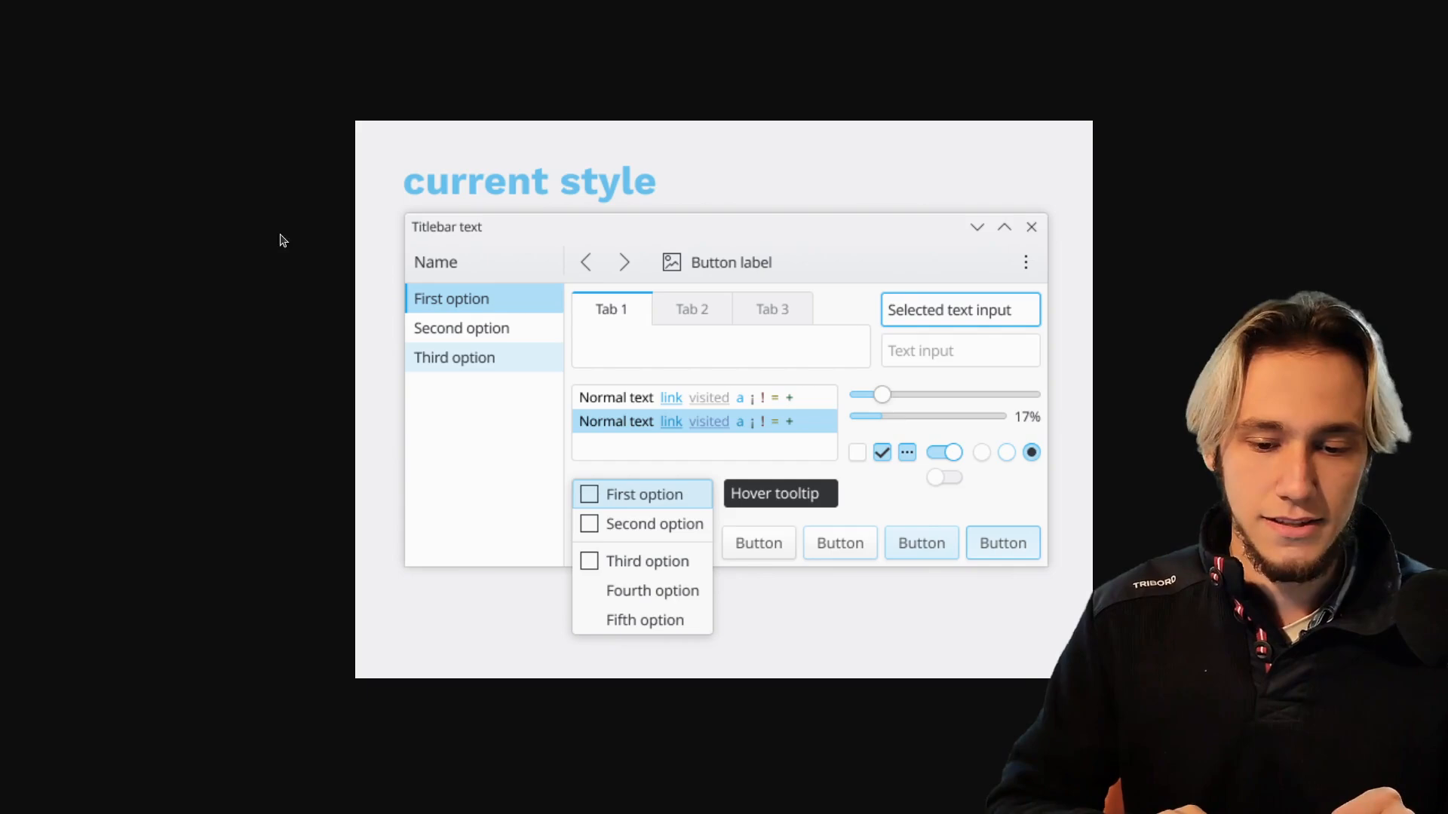
scroll(down, 3)
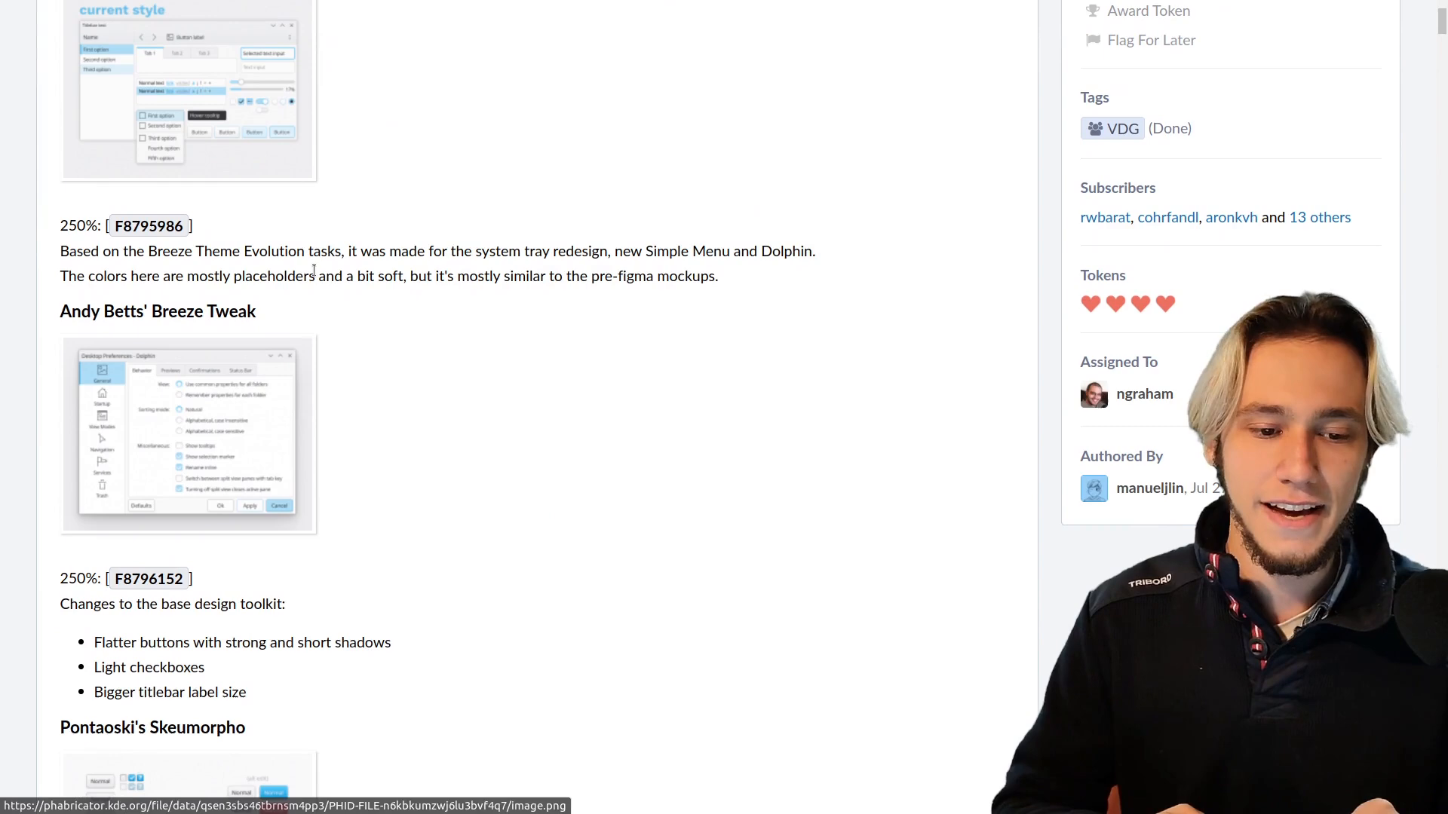
scroll(down, 3)
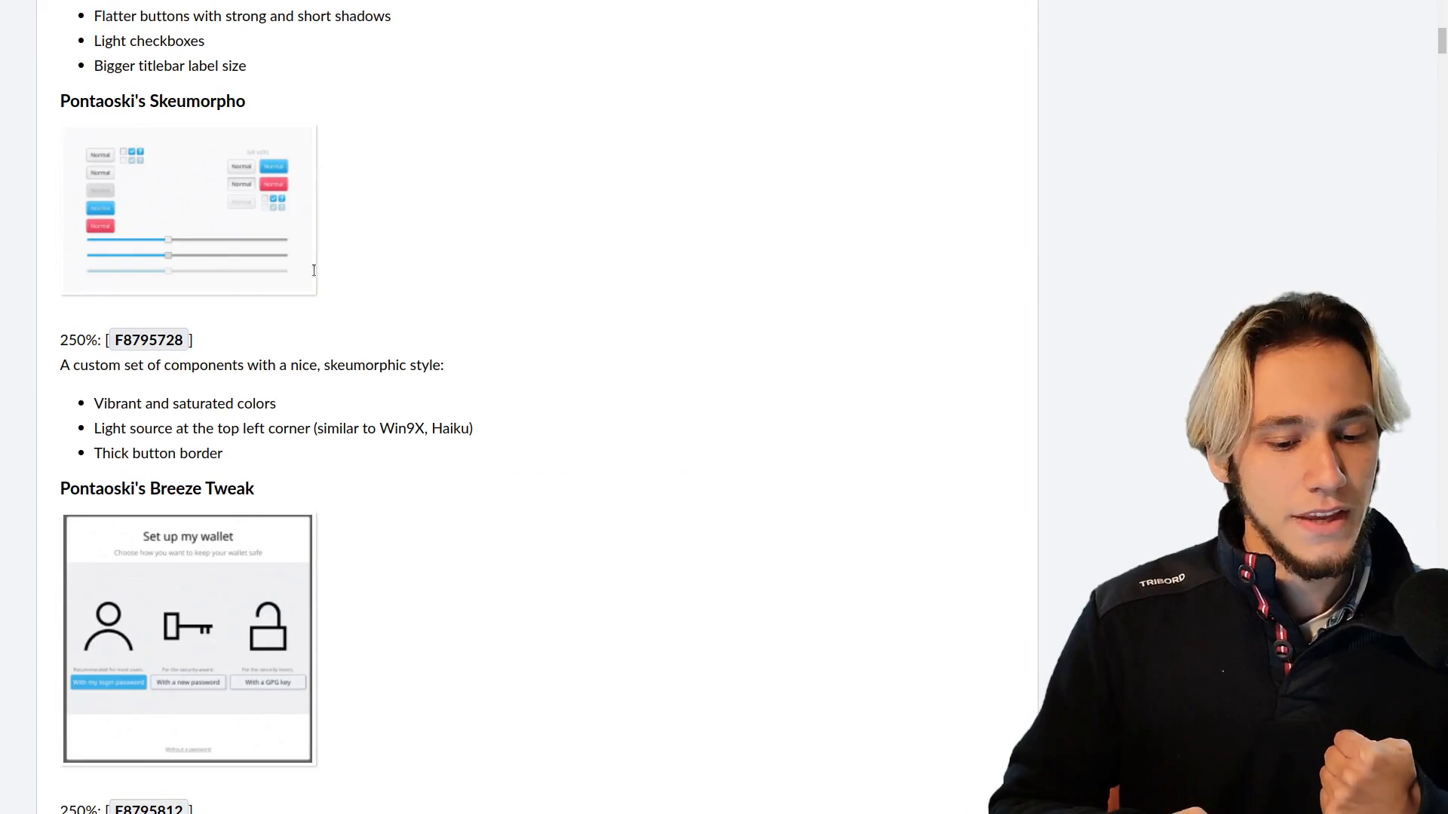
scroll(down, 3)
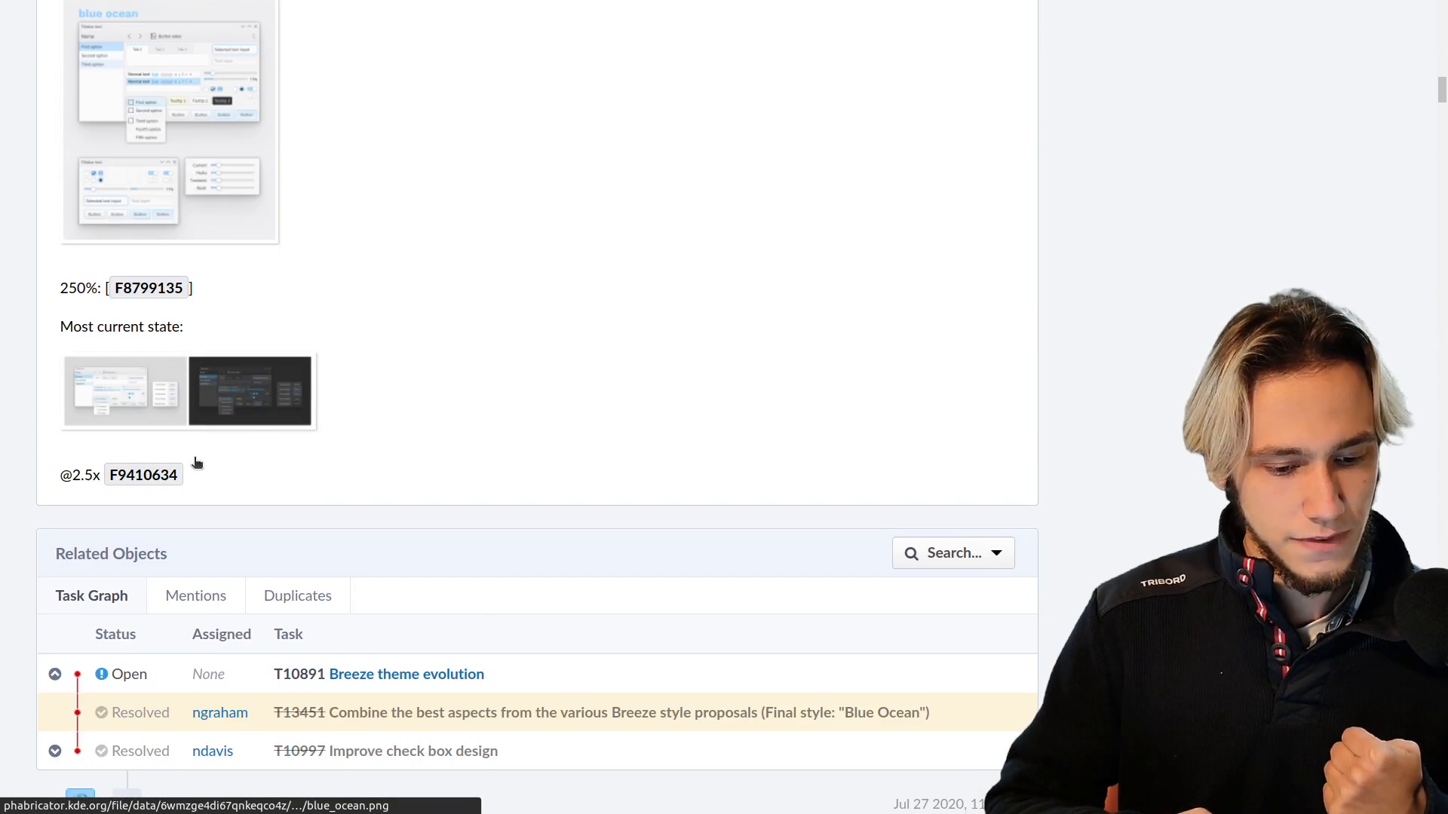
scroll(up, 3)
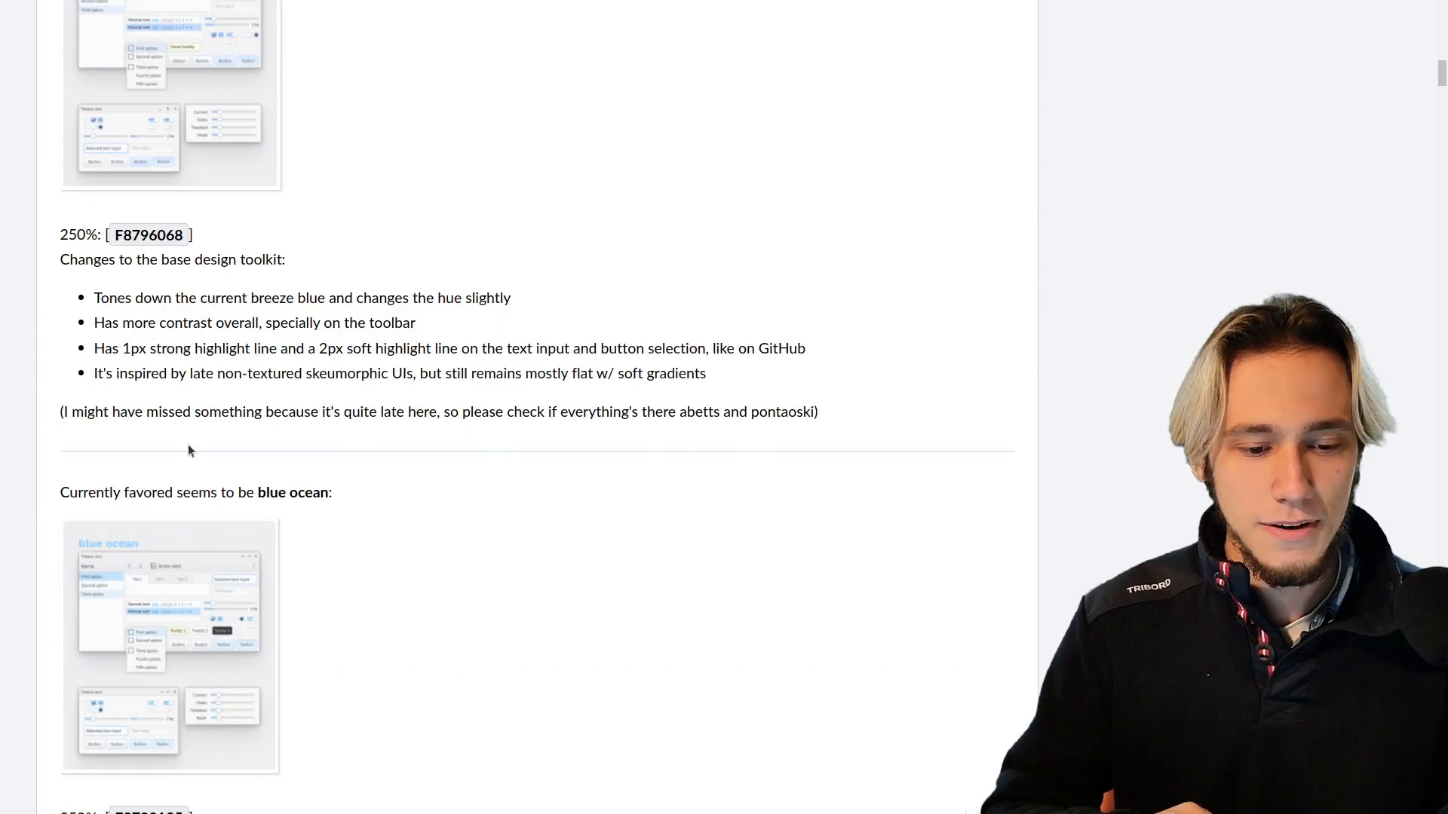
scroll(up, 3)
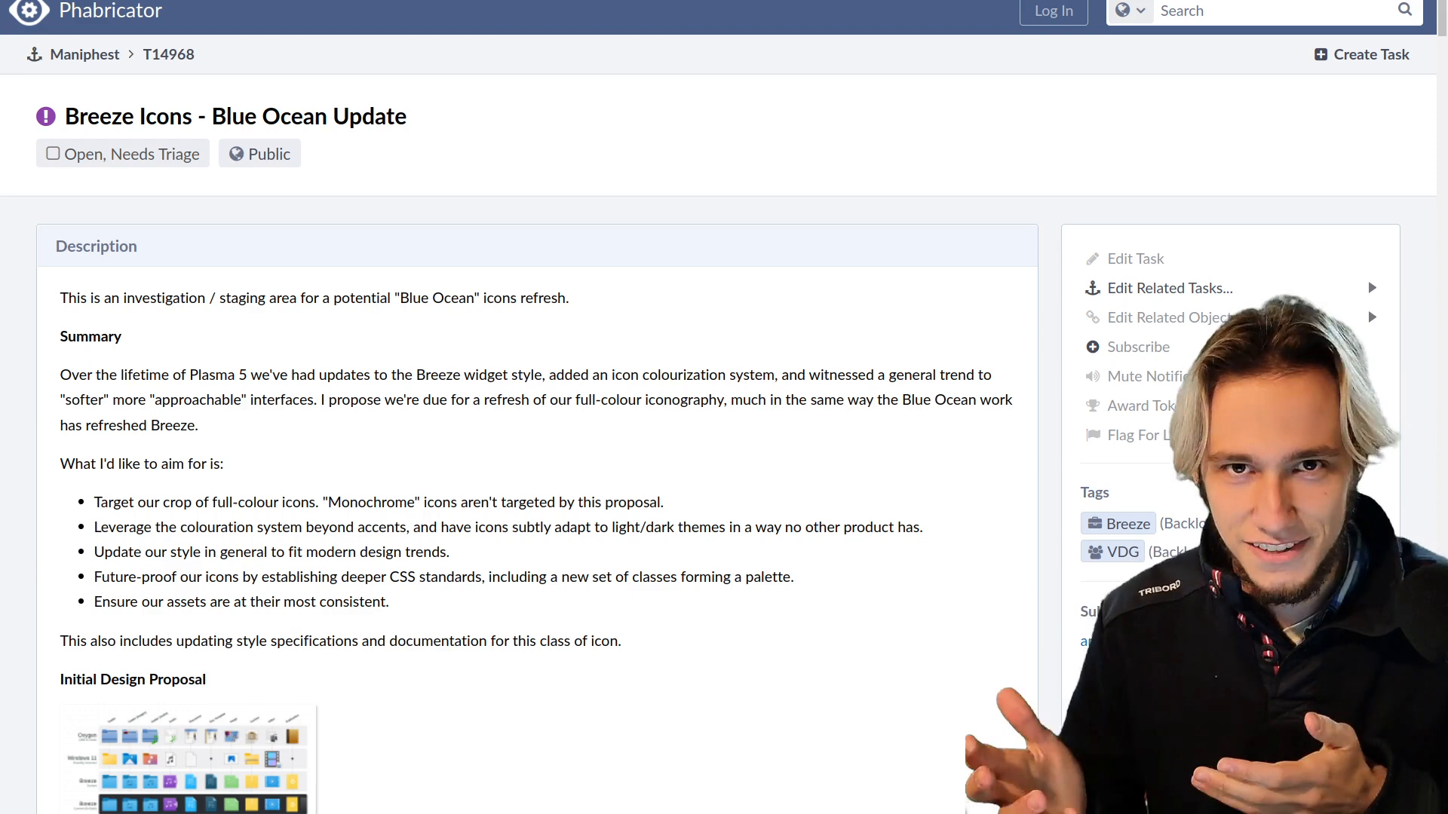
mouse_move(596, 186)
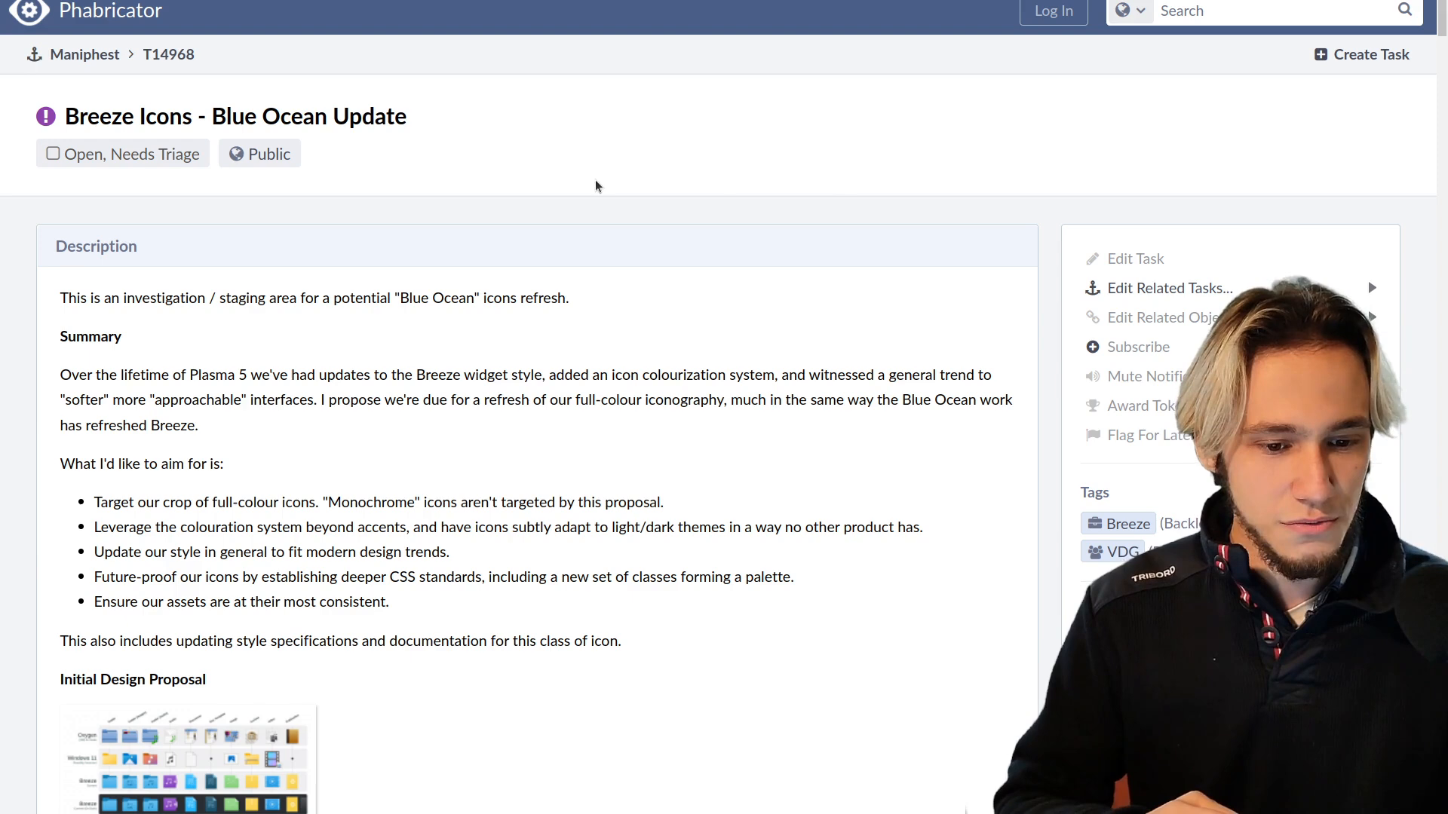
- View the Initial Design Proposal image on task T14968, then the close-up sheet of light, dark and alternative folder icons
scroll(down, 3)
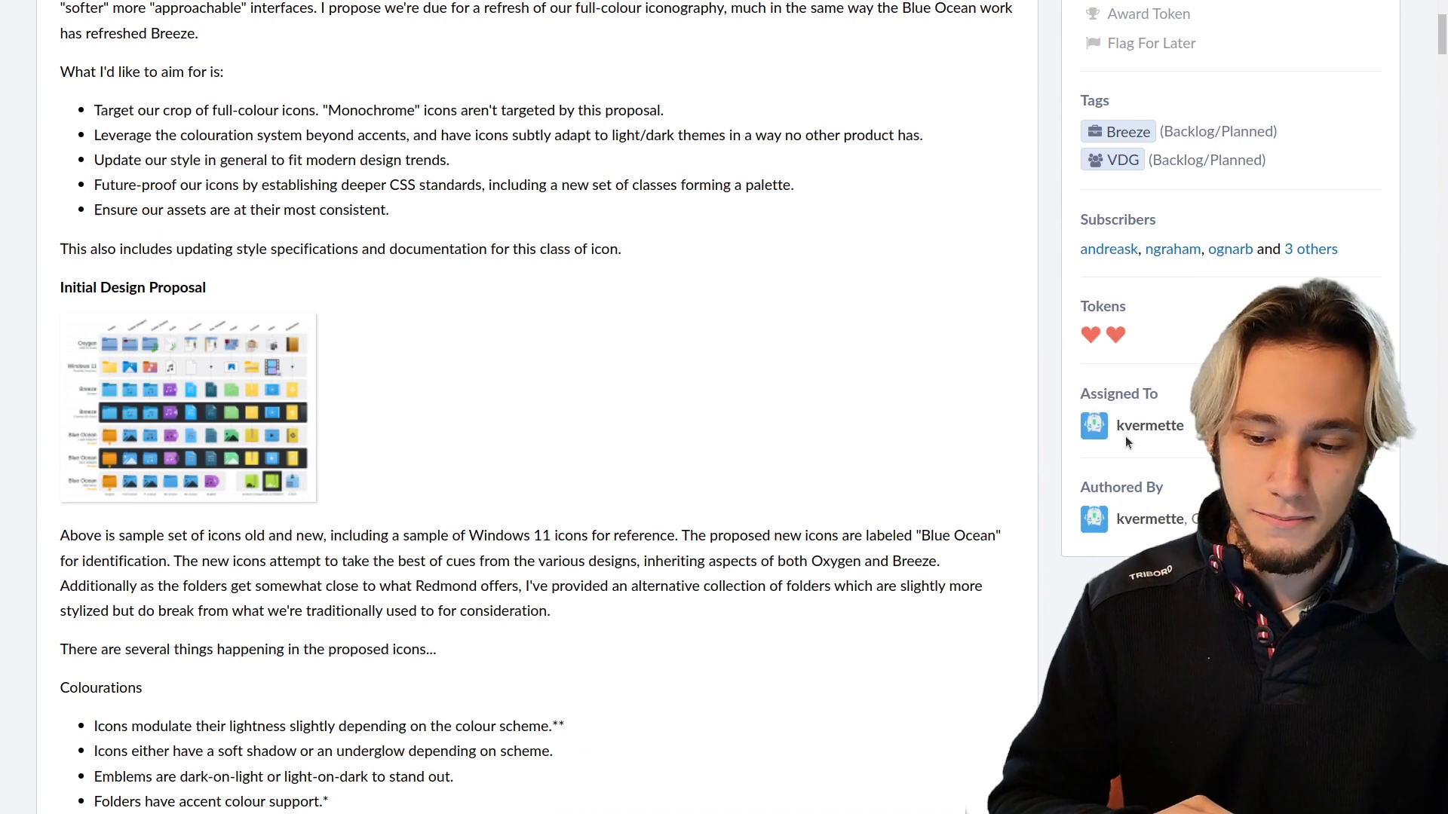
click(187, 409)
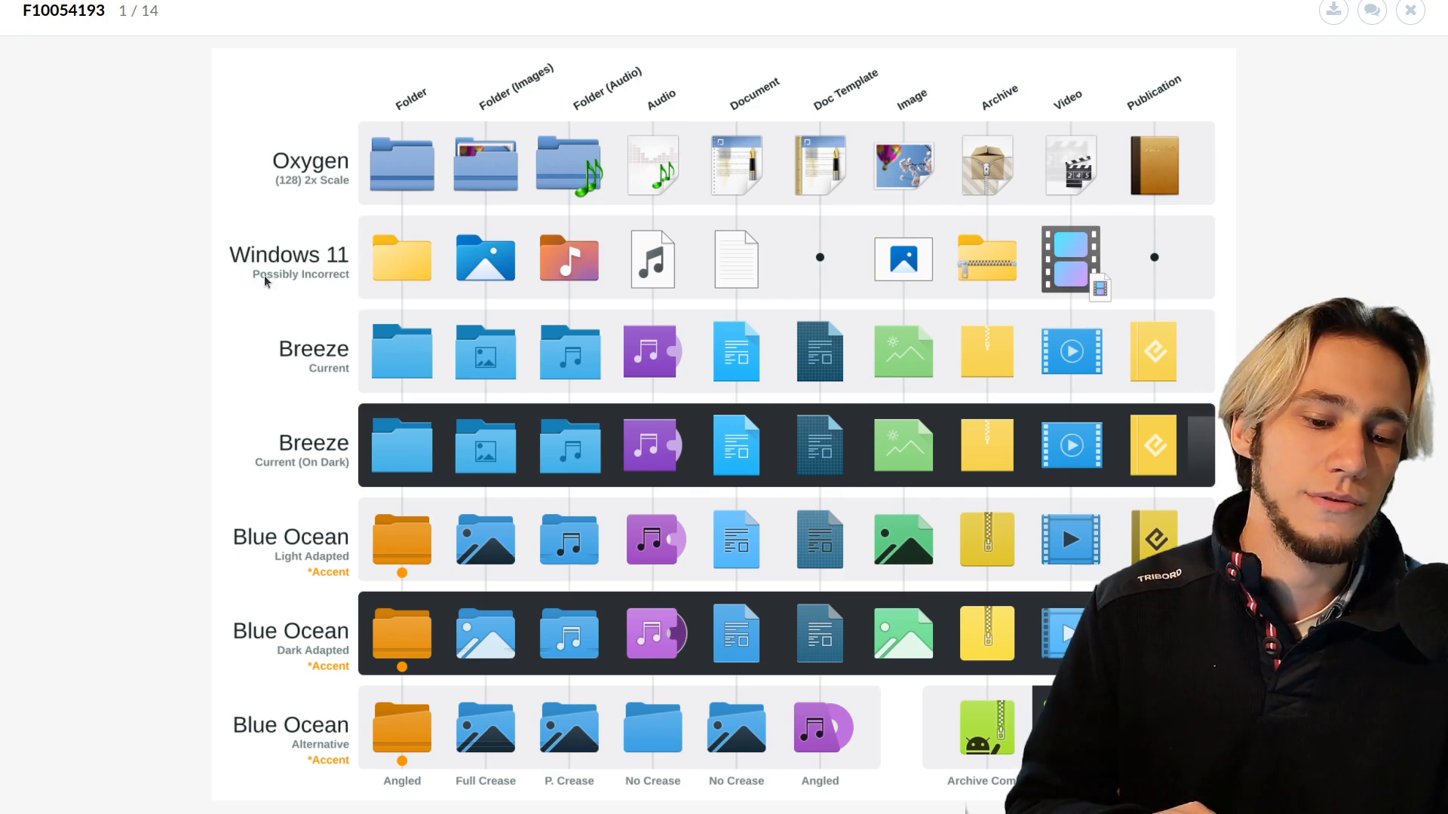
mouse_move(452, 551)
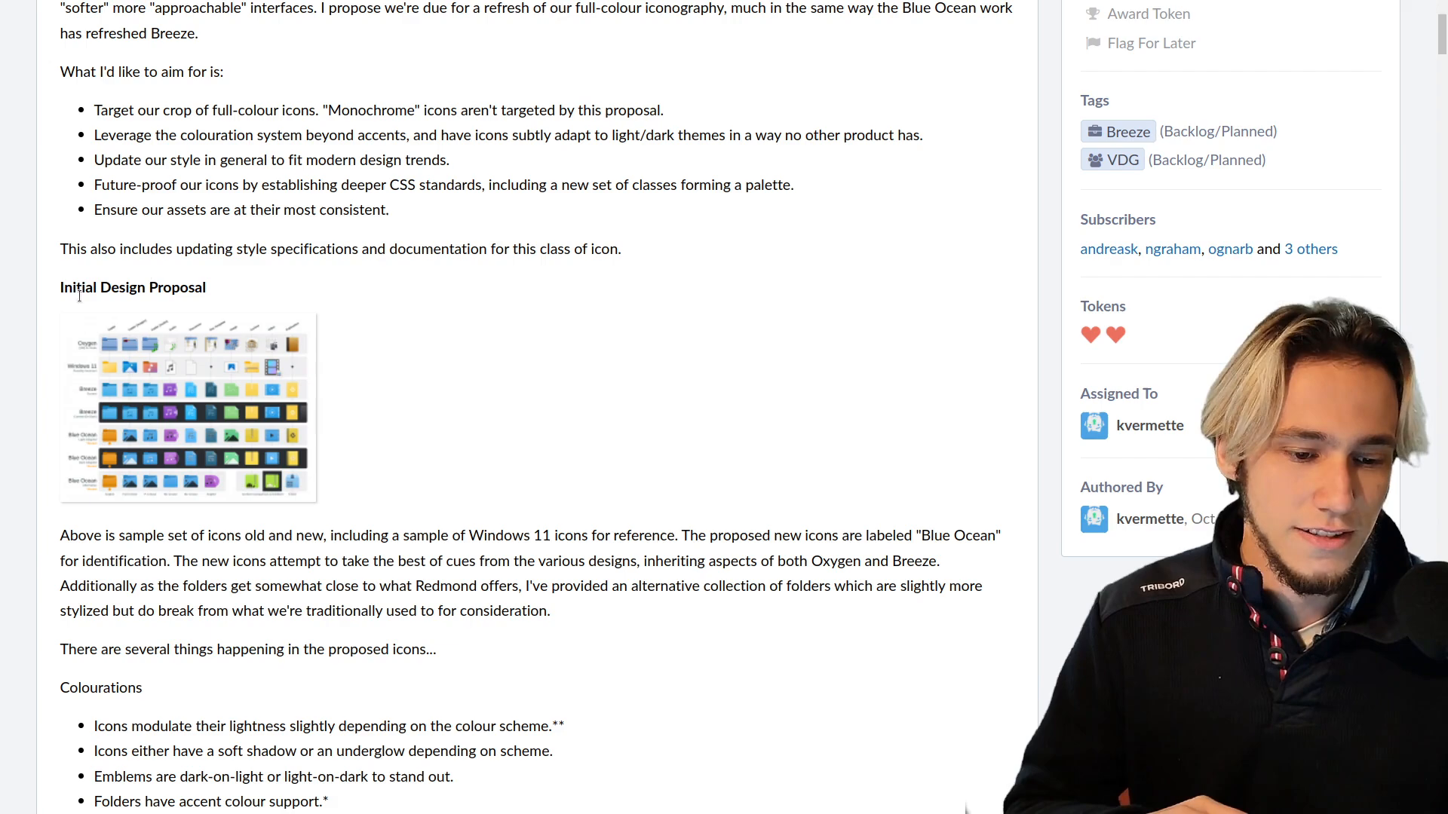
click(187, 408)
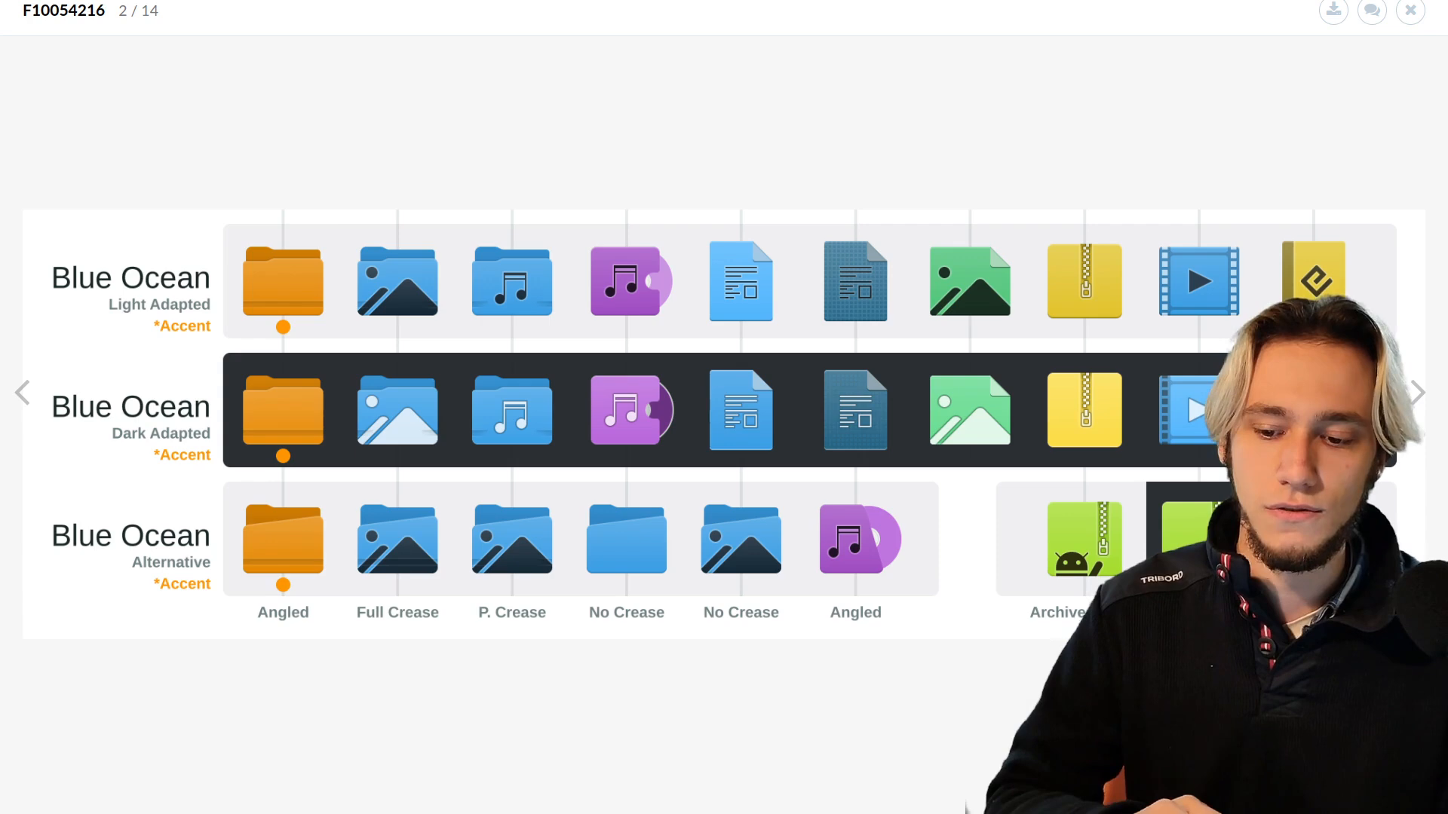
mouse_move(696, 656)
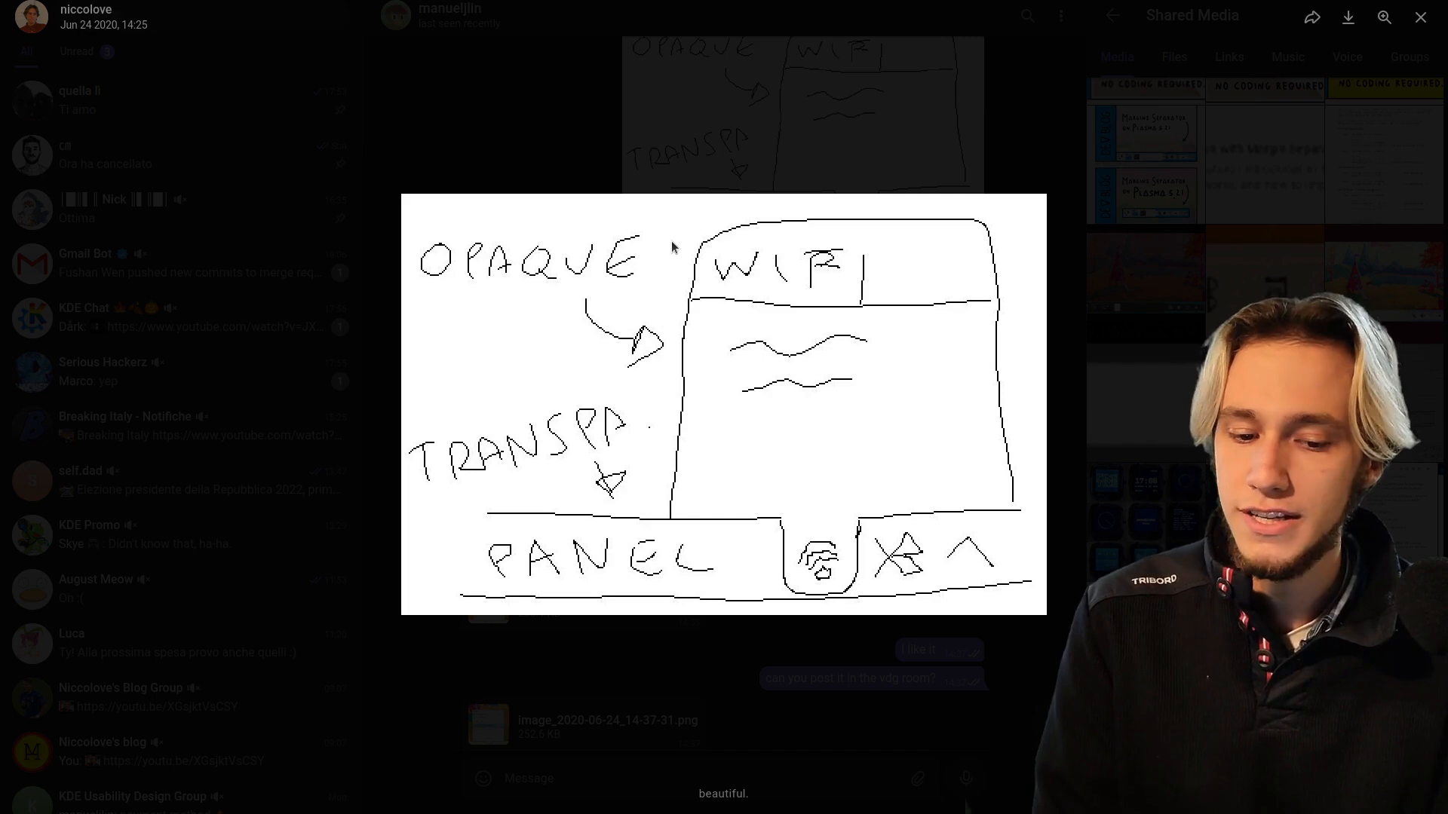
mouse_move(718, 100)
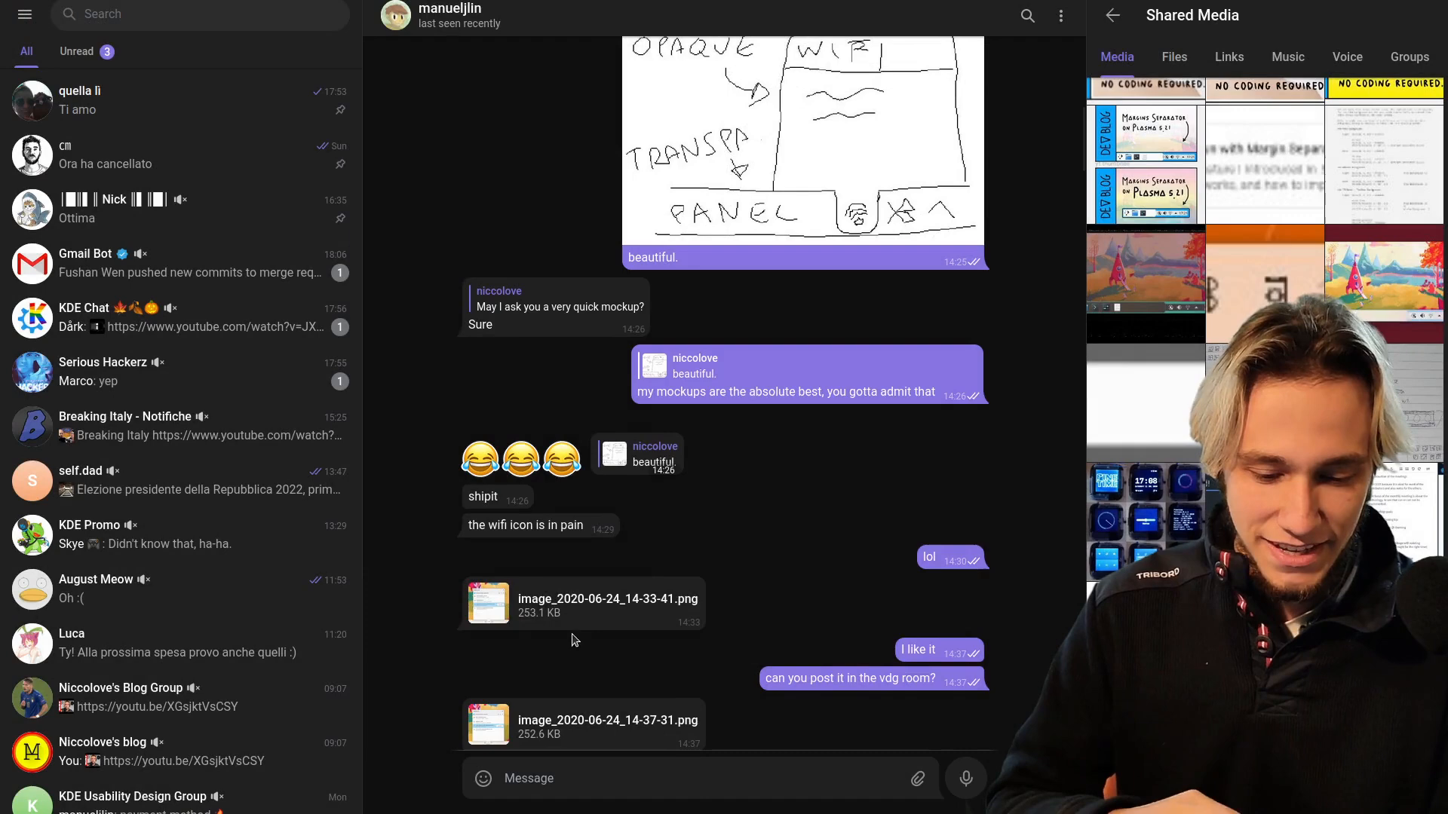
- View the shared wifi panel mockup PNG in the Telegram chat's media viewer
click(487, 602)
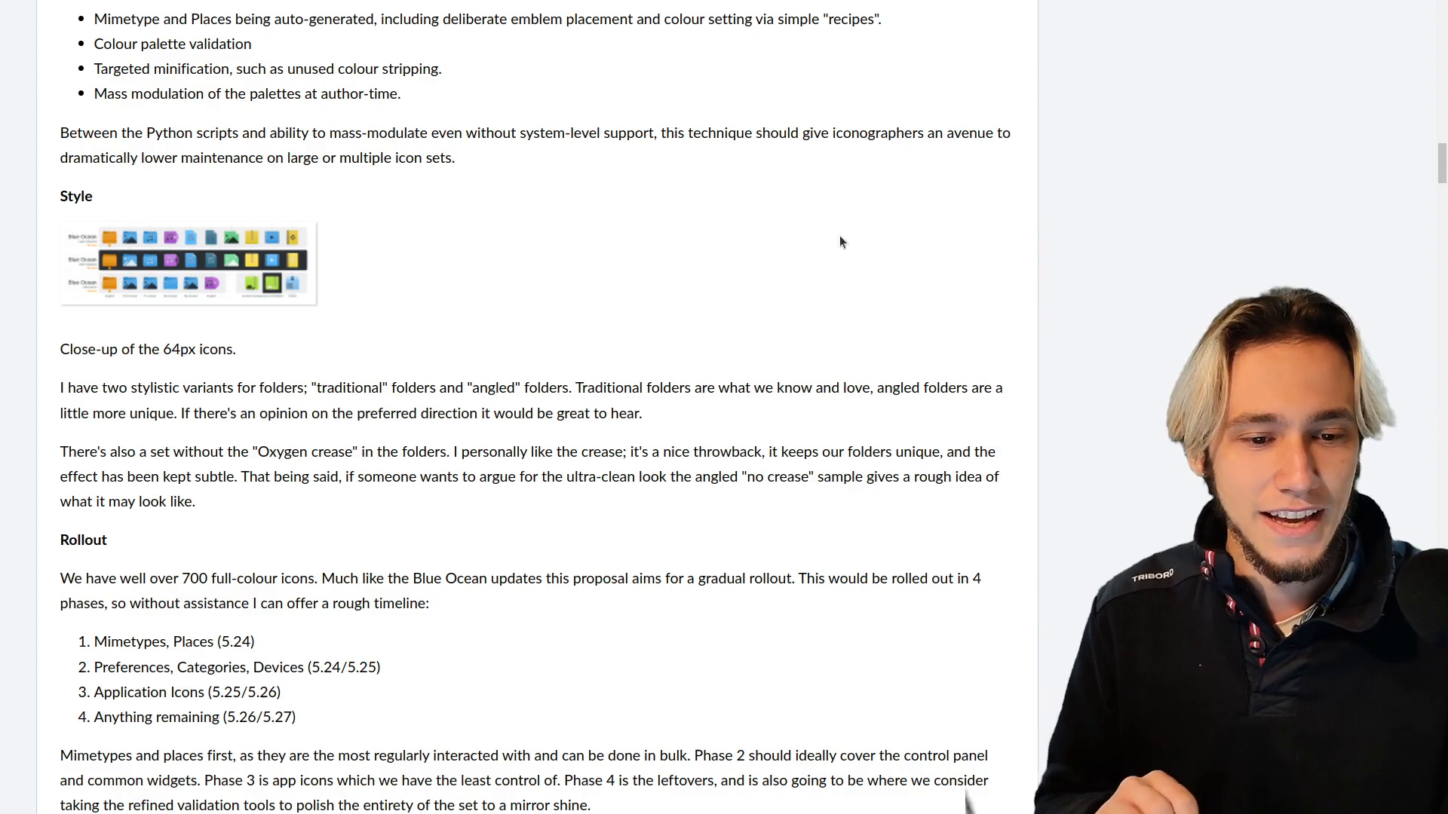
- Scroll through the kver.ca post's adaptive icon stylesheet section and new folder previews
scroll(up, 3)
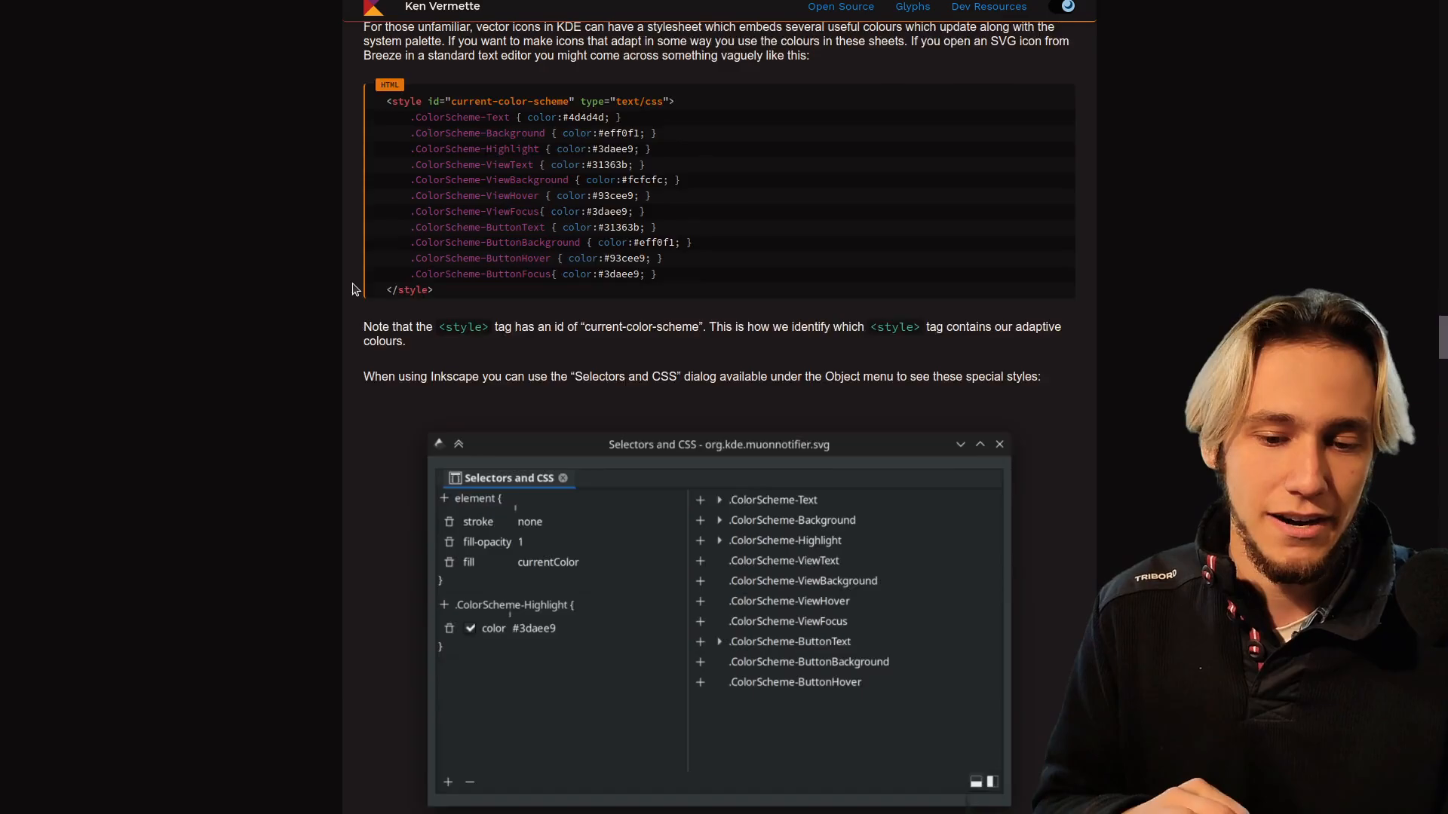
scroll(down, 3)
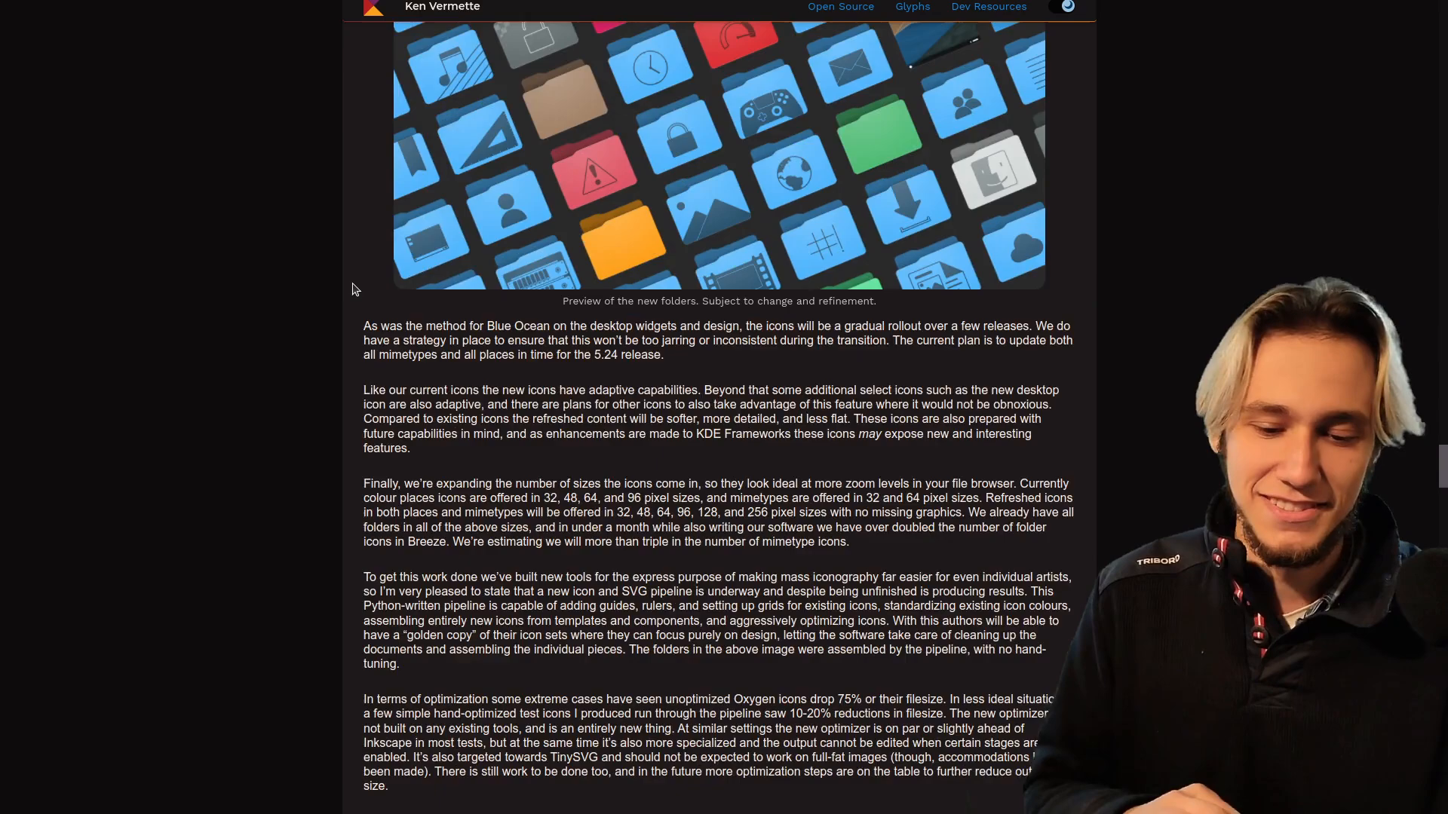
scroll(down, 3)
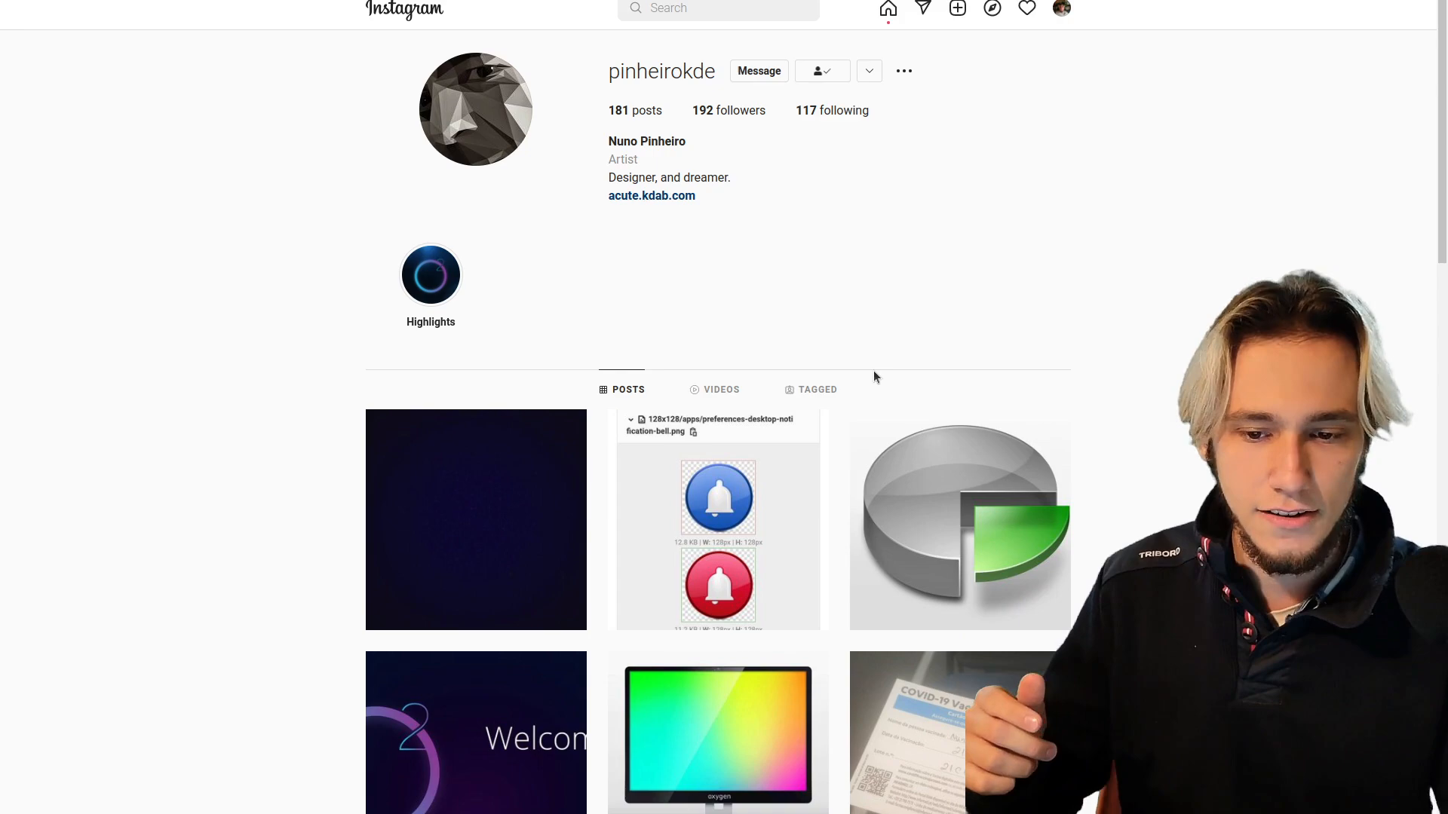
- Play and close Nuno Pinheiro's Highlights story, then browse down his grid of icon and mockup posts
scroll(down, 3)
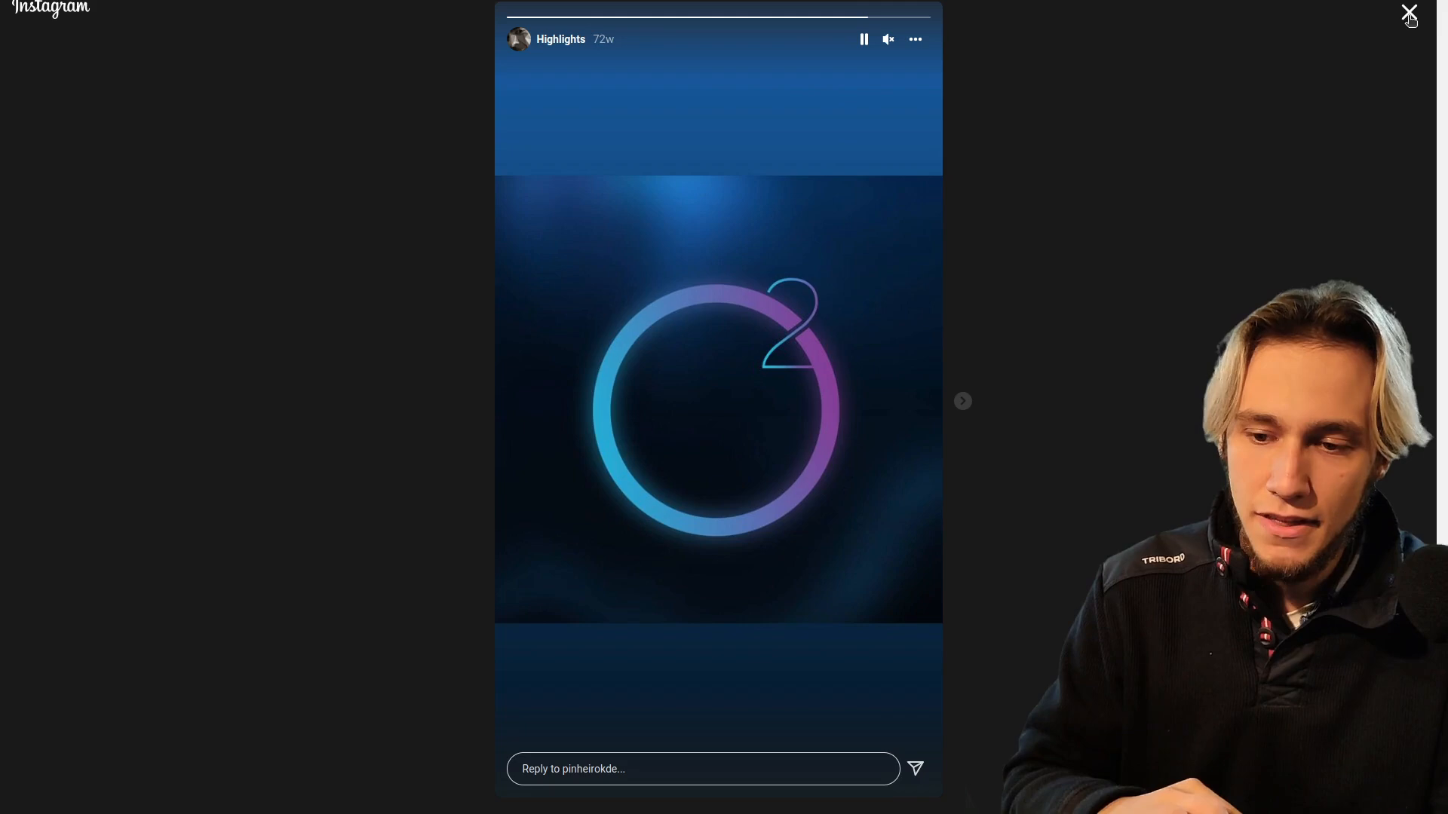
click(1409, 13)
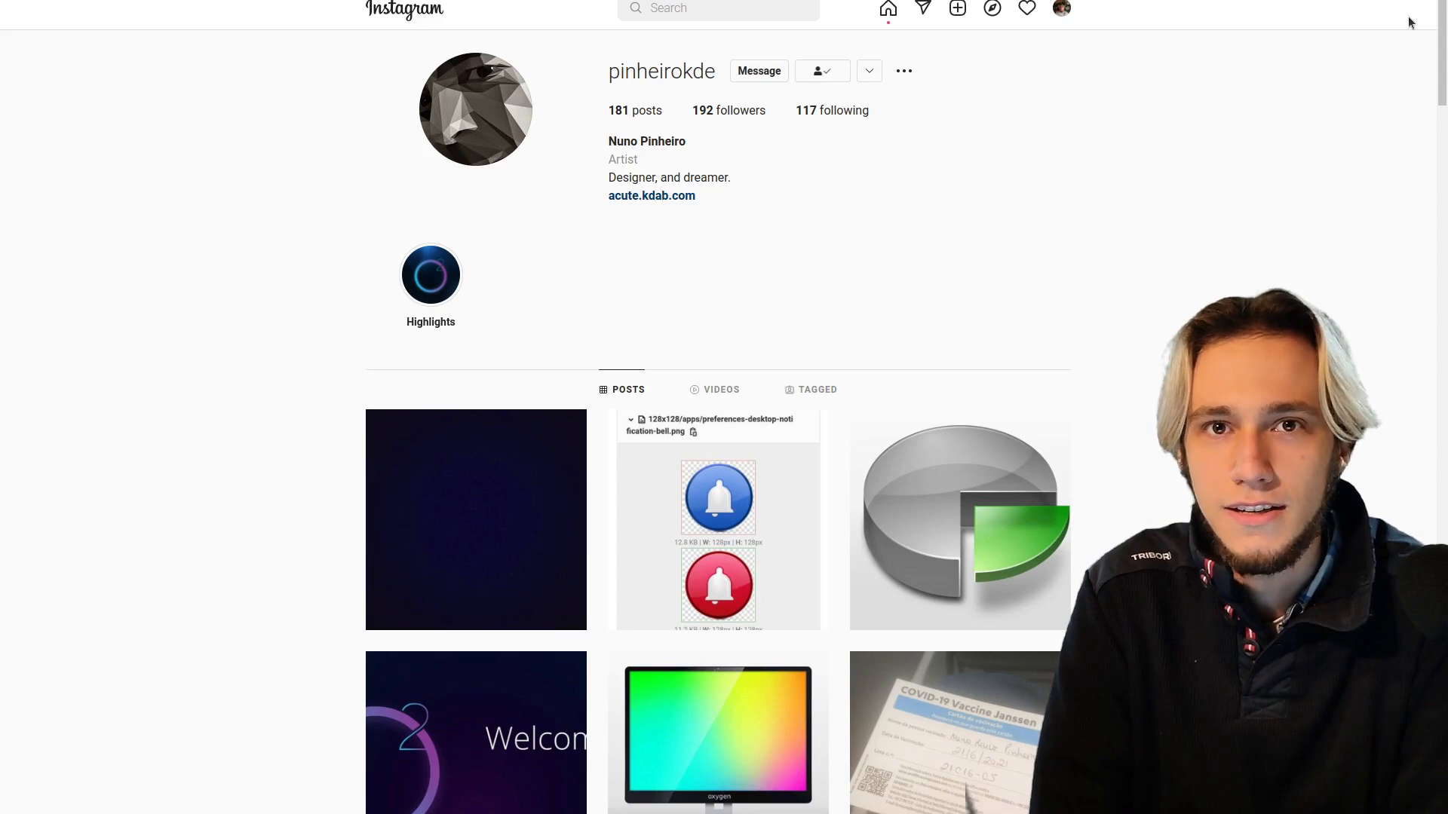
scroll(down, 3)
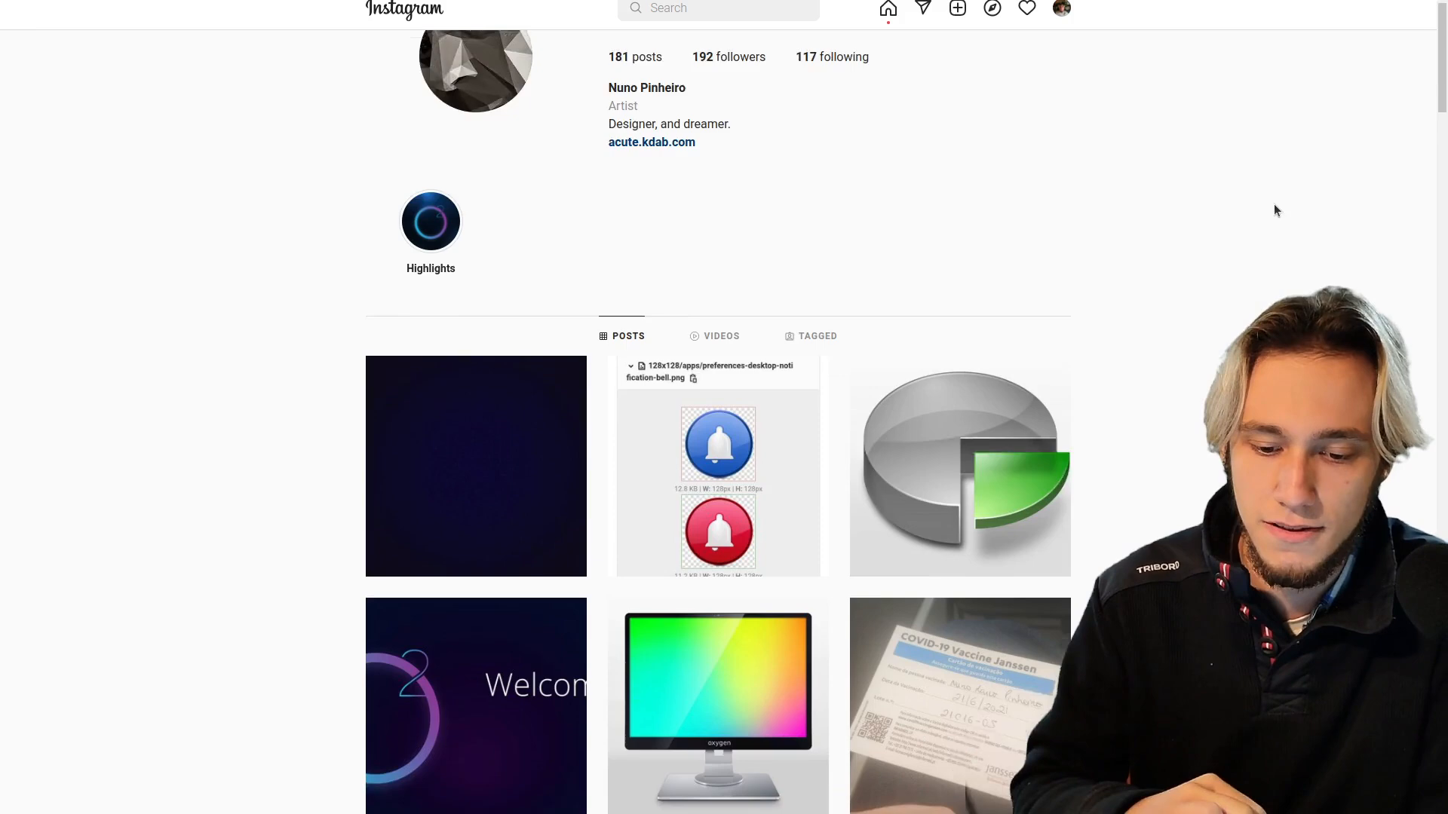
scroll(down, 3)
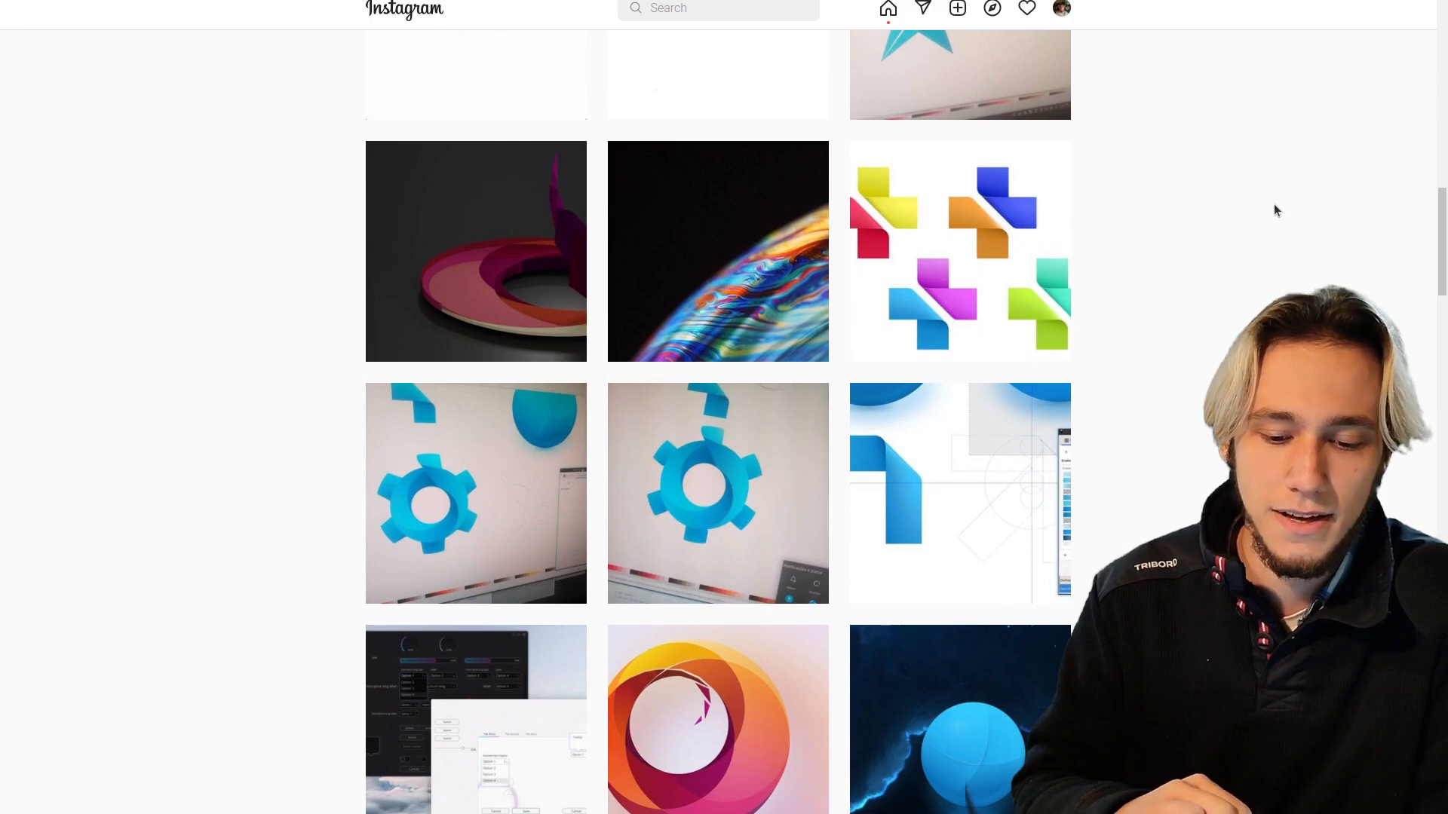
click(718, 492)
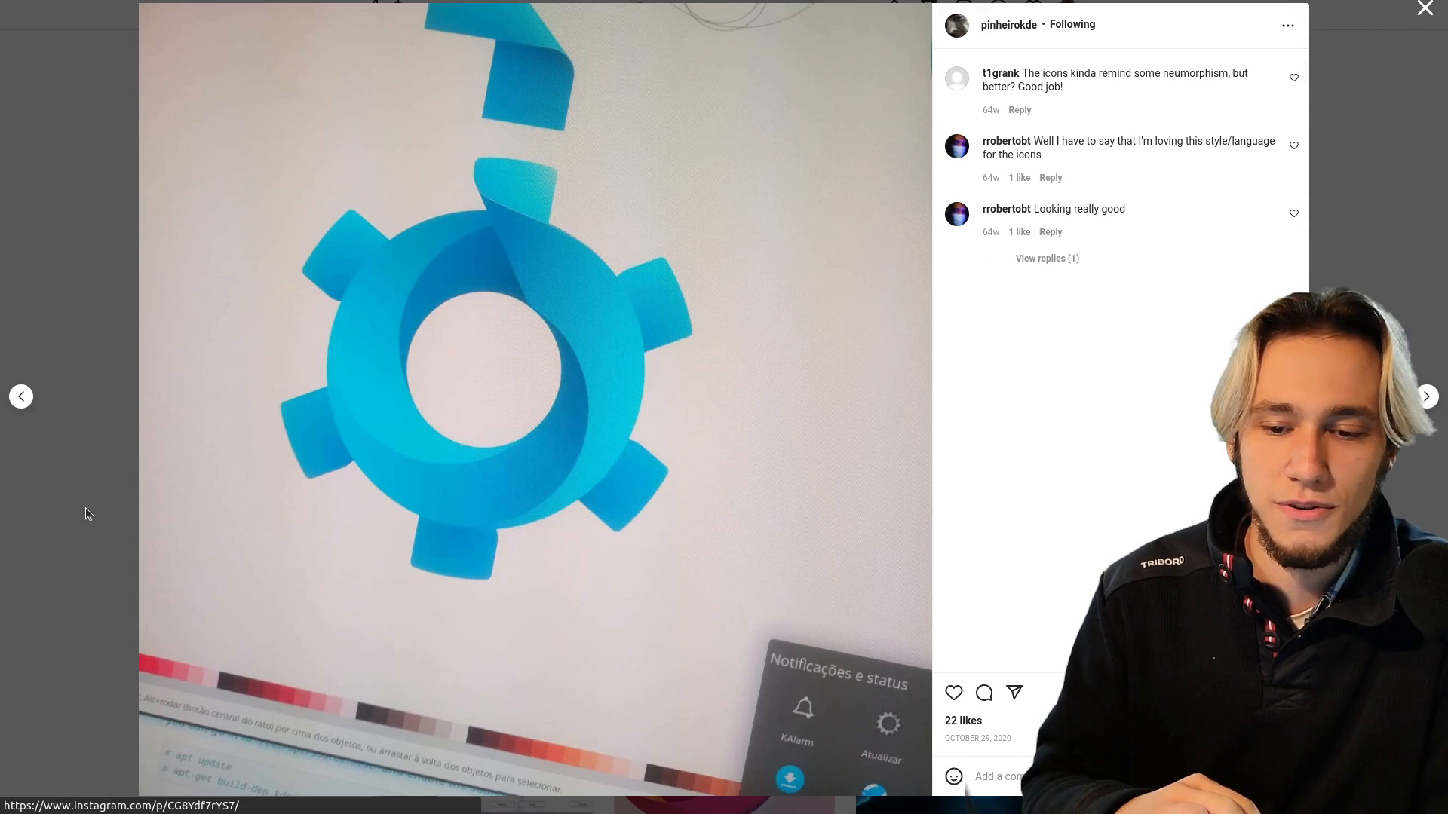
click(1425, 9)
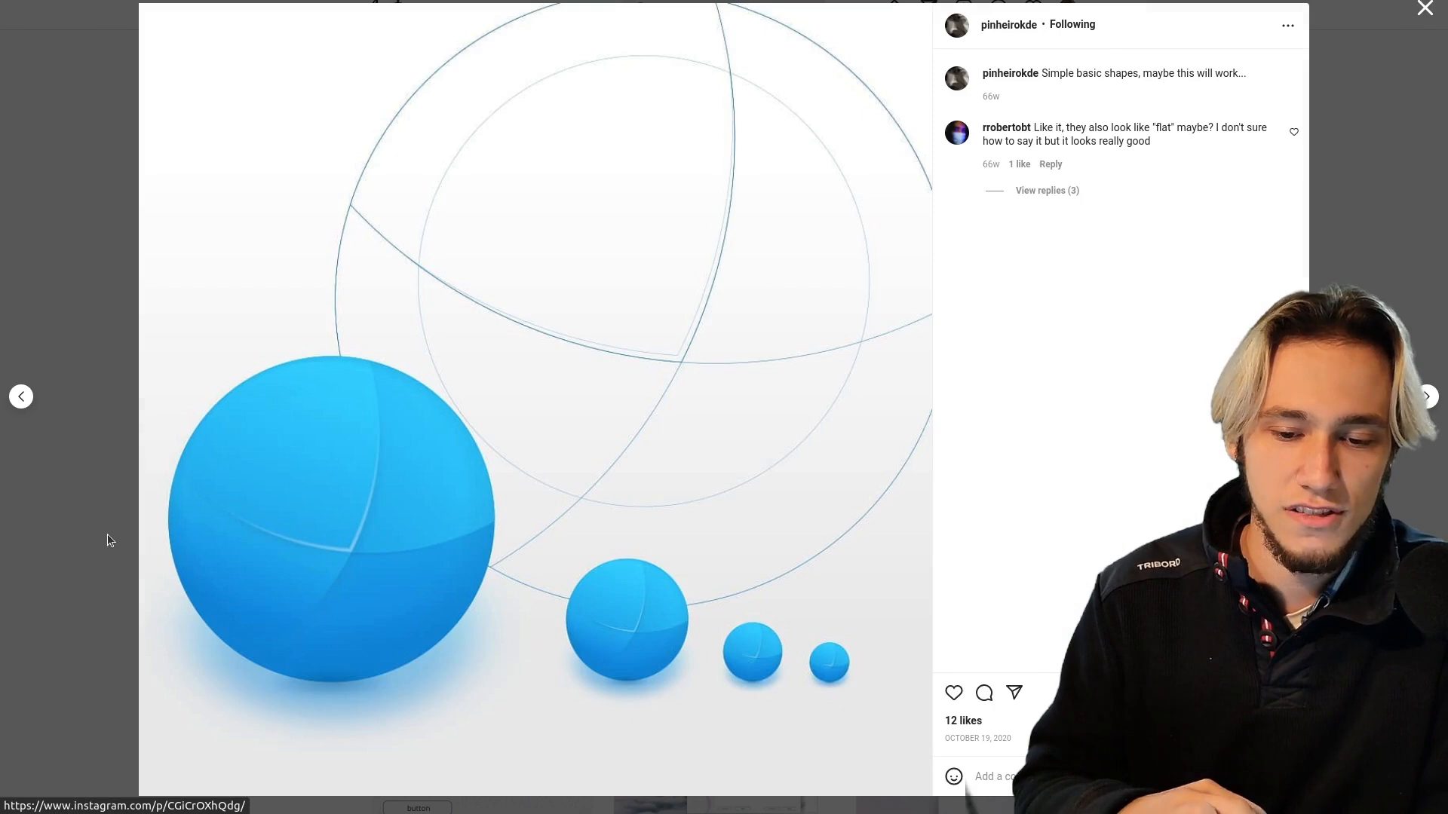
click(1426, 397)
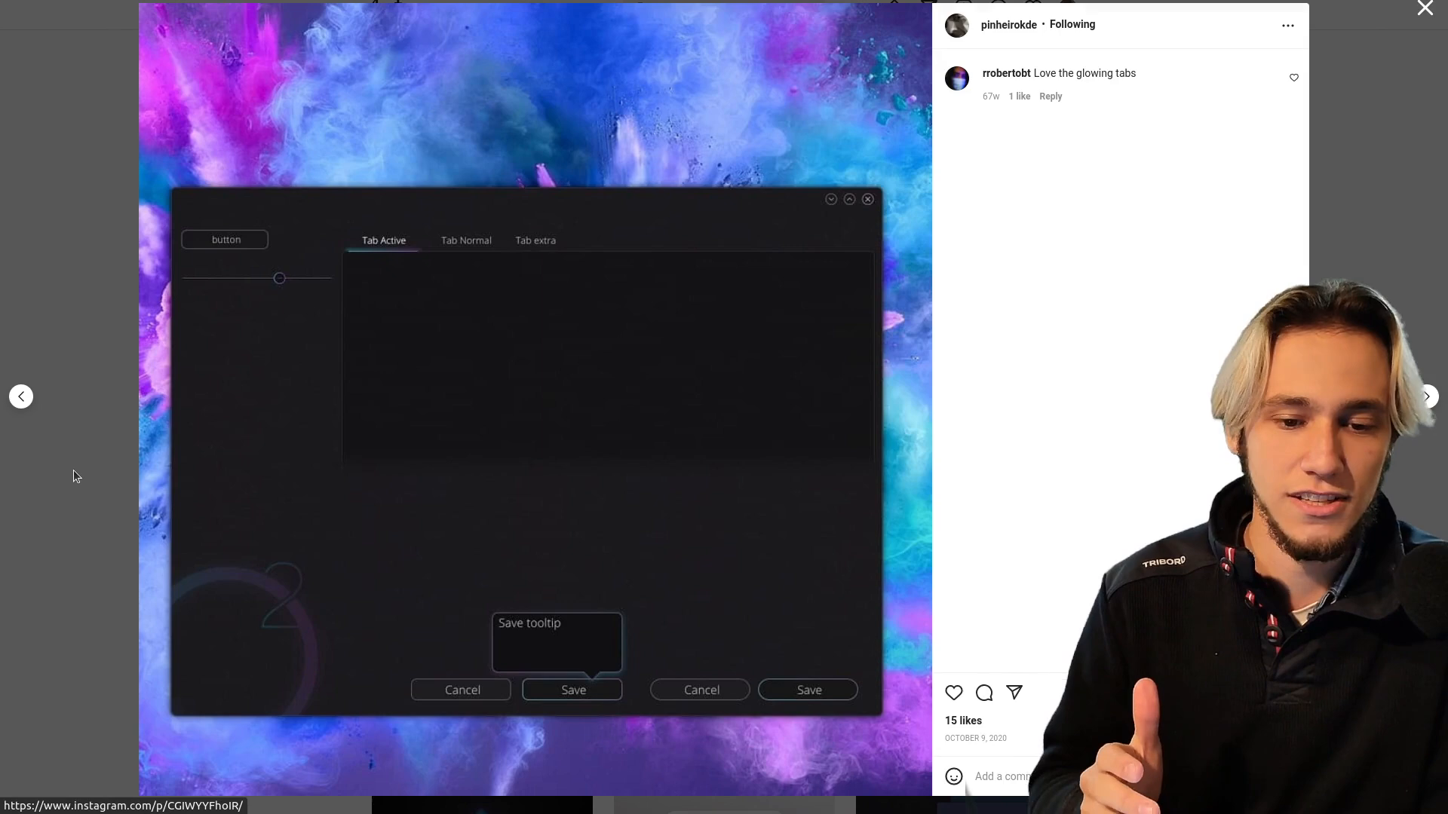
click(1425, 9)
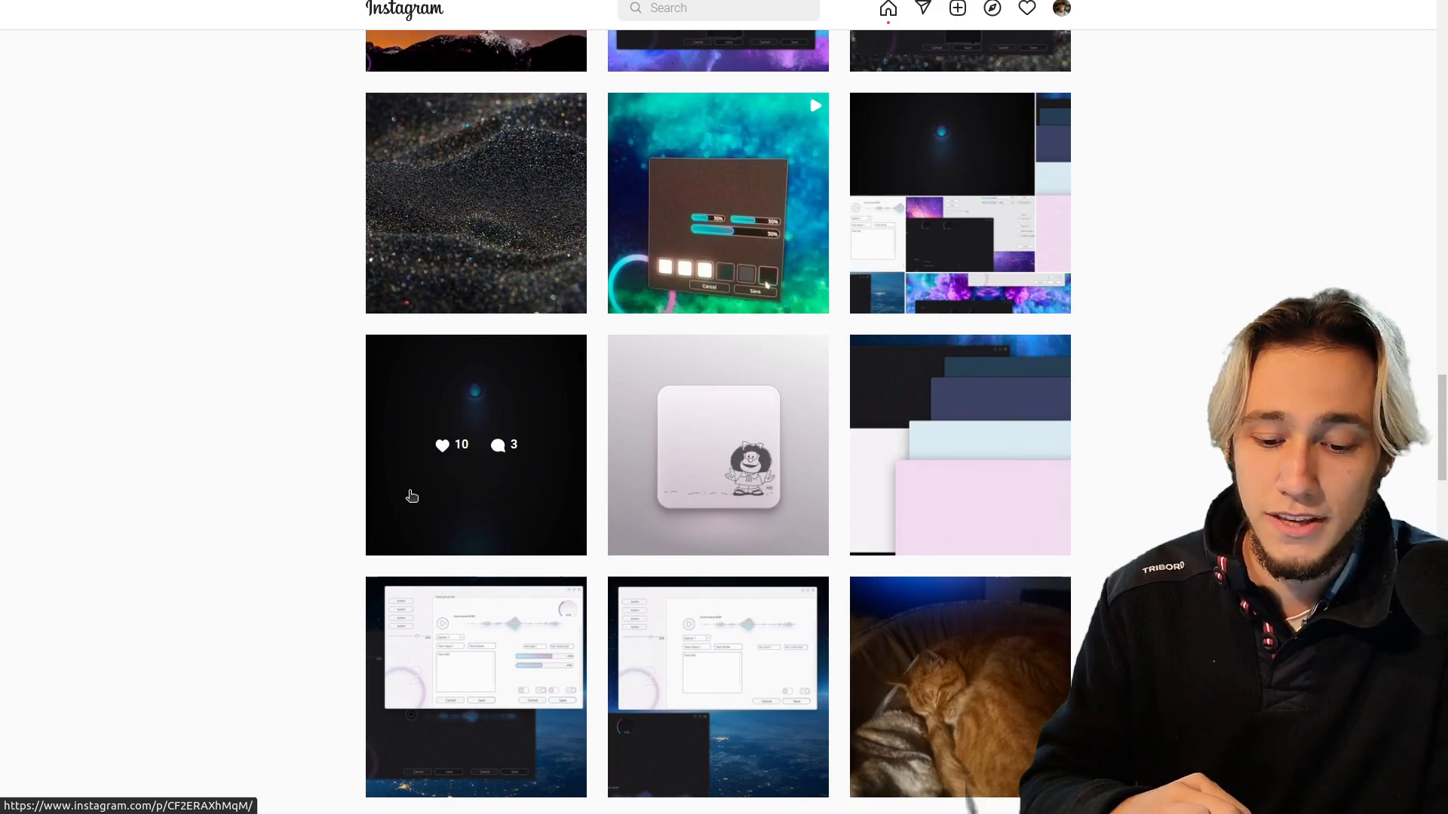
click(718, 202)
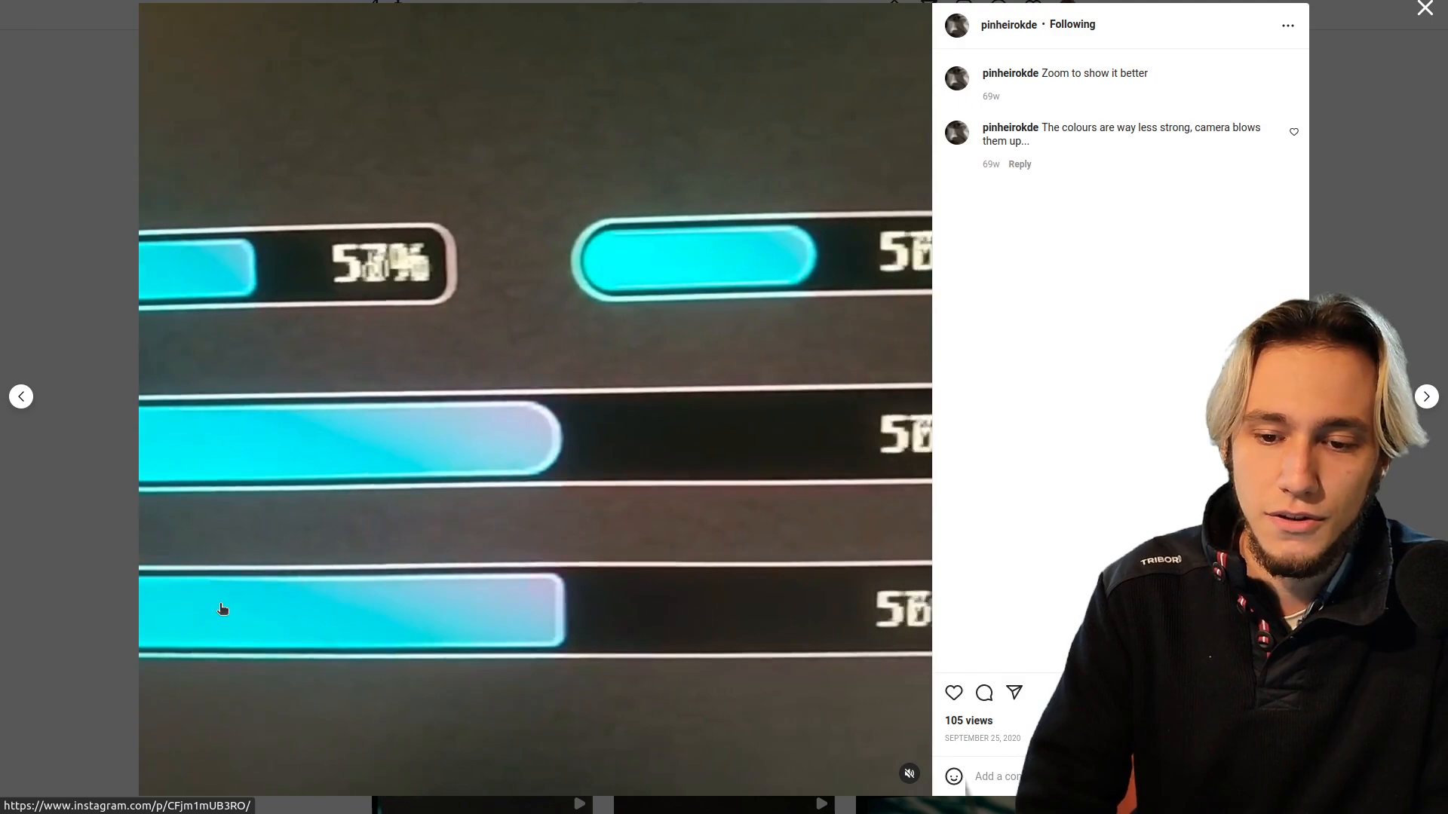
- Leave the progress-bar video post, open the dark dialog mockup further down and step to the light-theme sound-wave mockup
click(1425, 9)
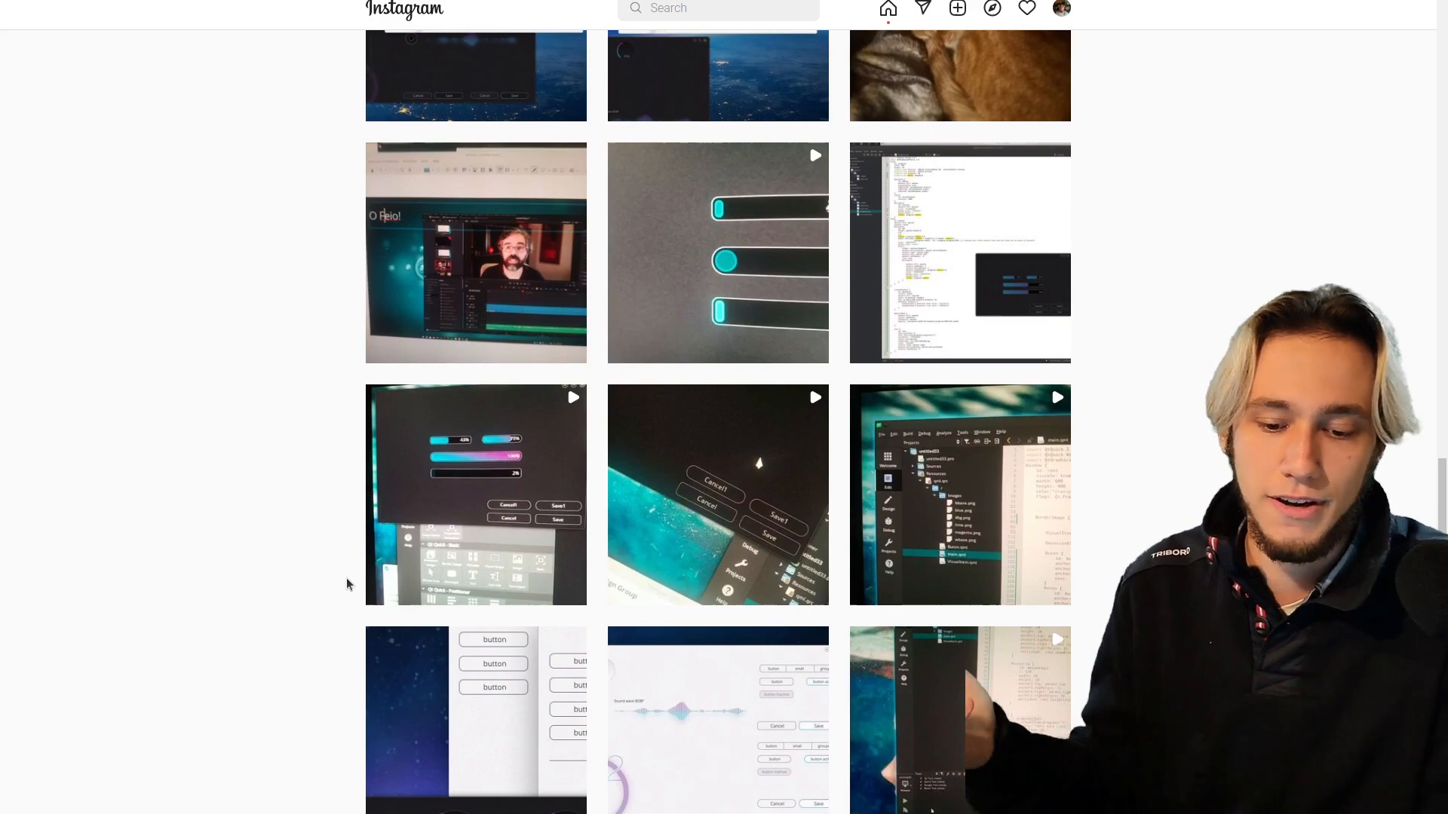
scroll(down, 3)
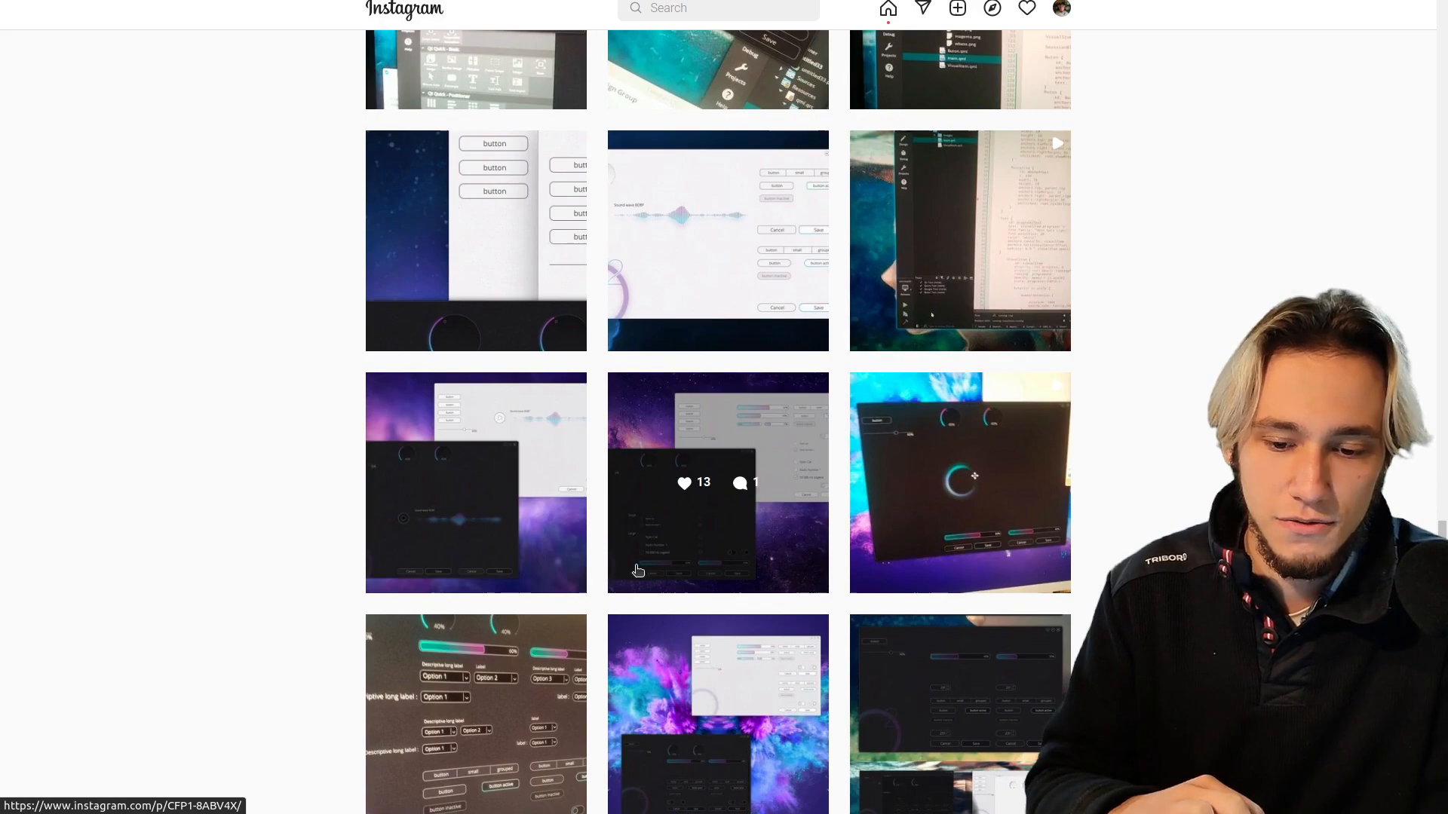
click(718, 482)
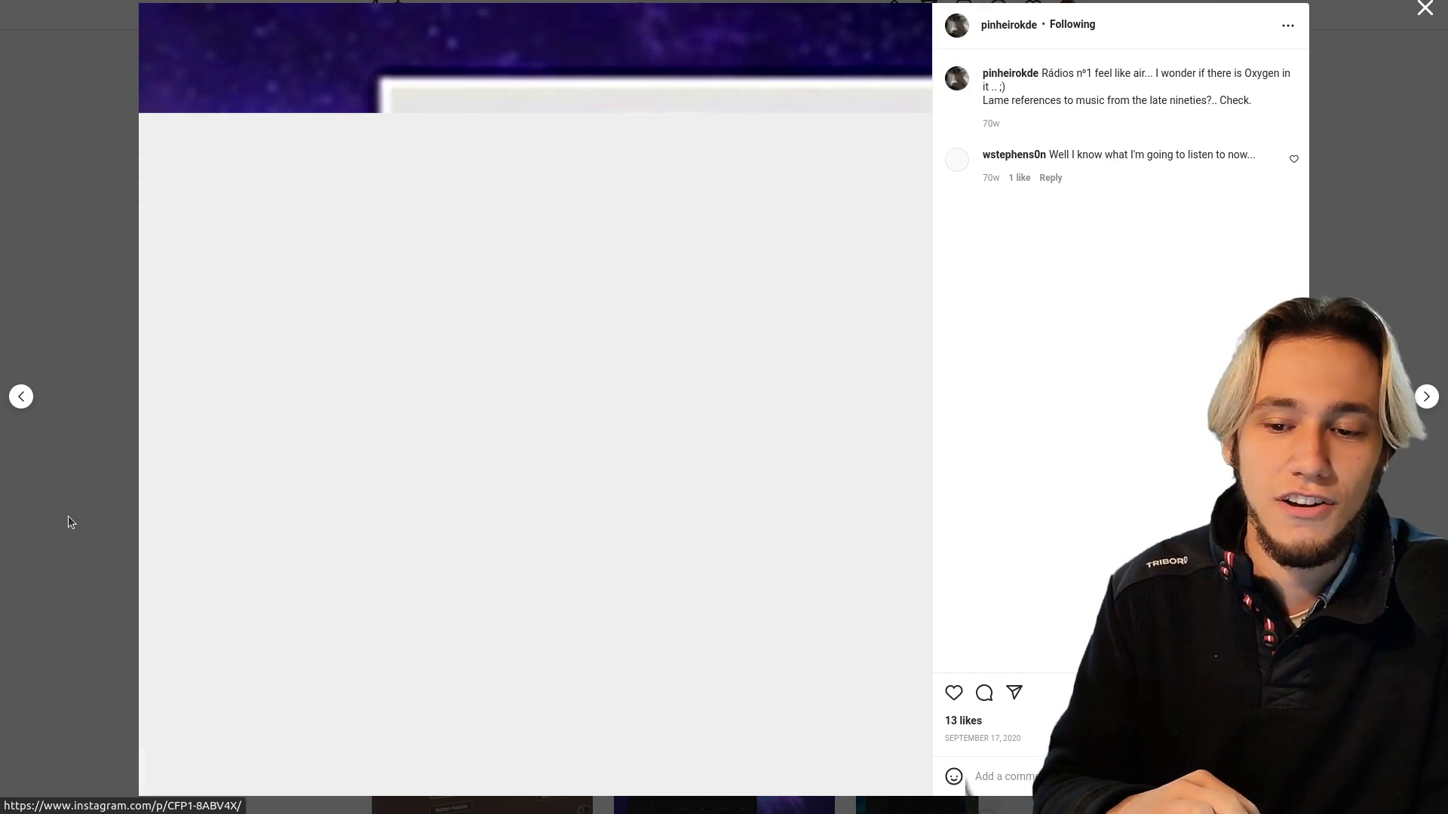
click(1426, 397)
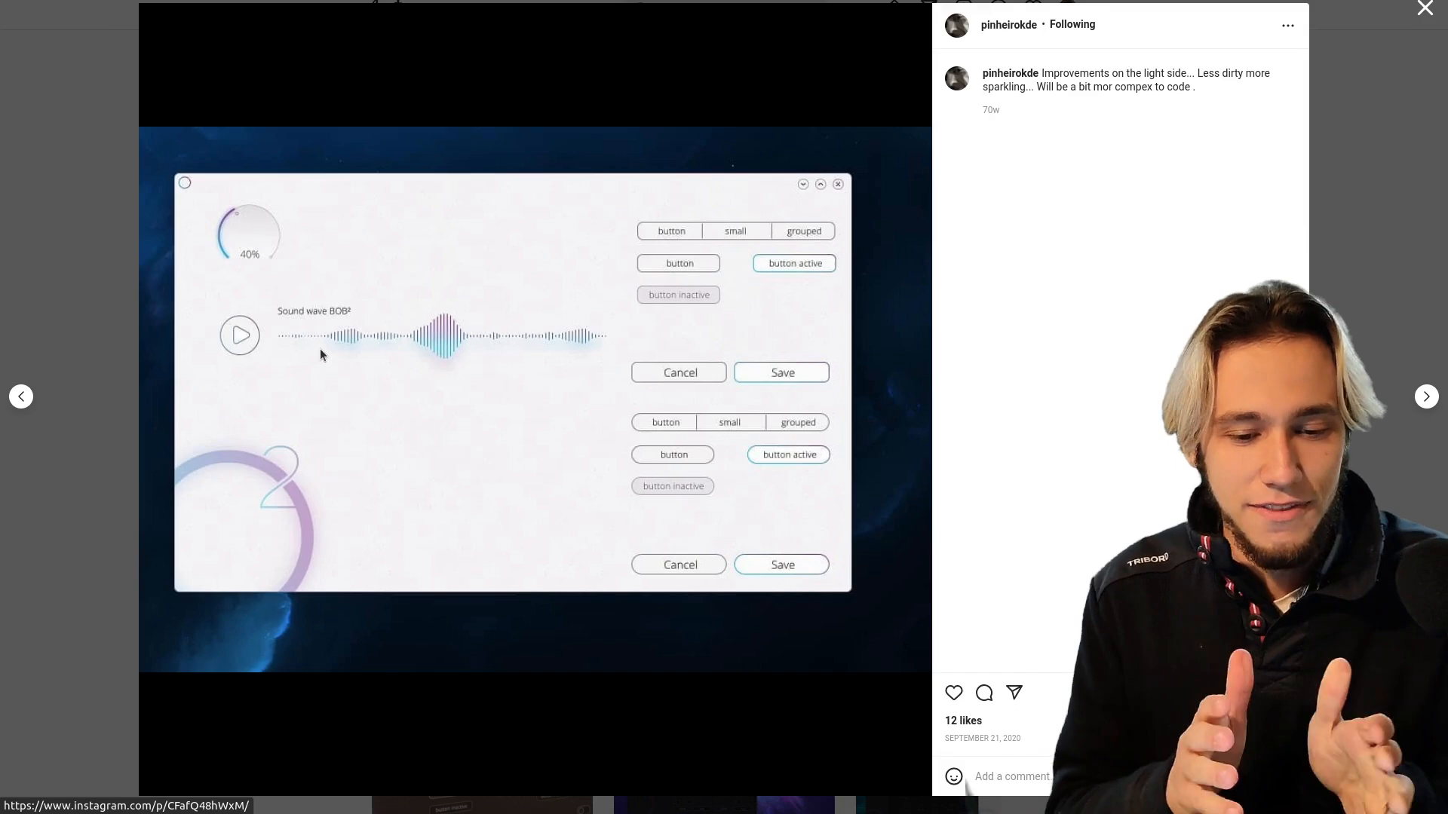